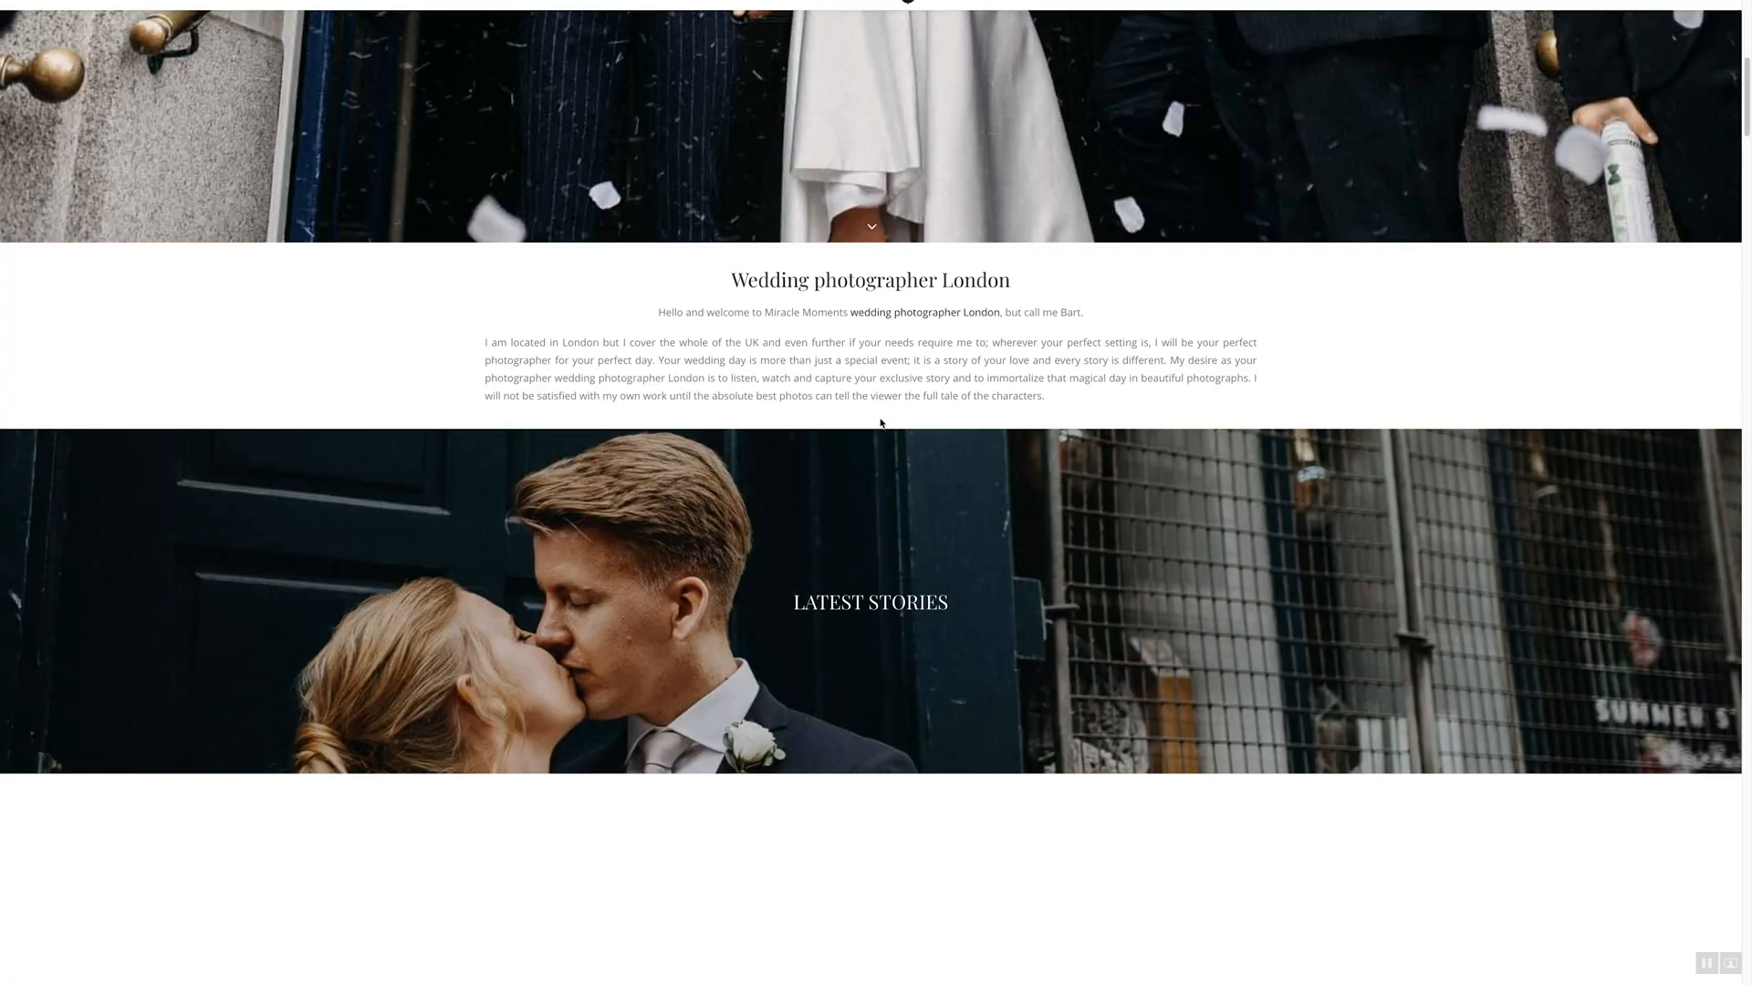
Reveal the DevTools console listing the 404 resource and 'jQuery is not defined' errors
key("F12")
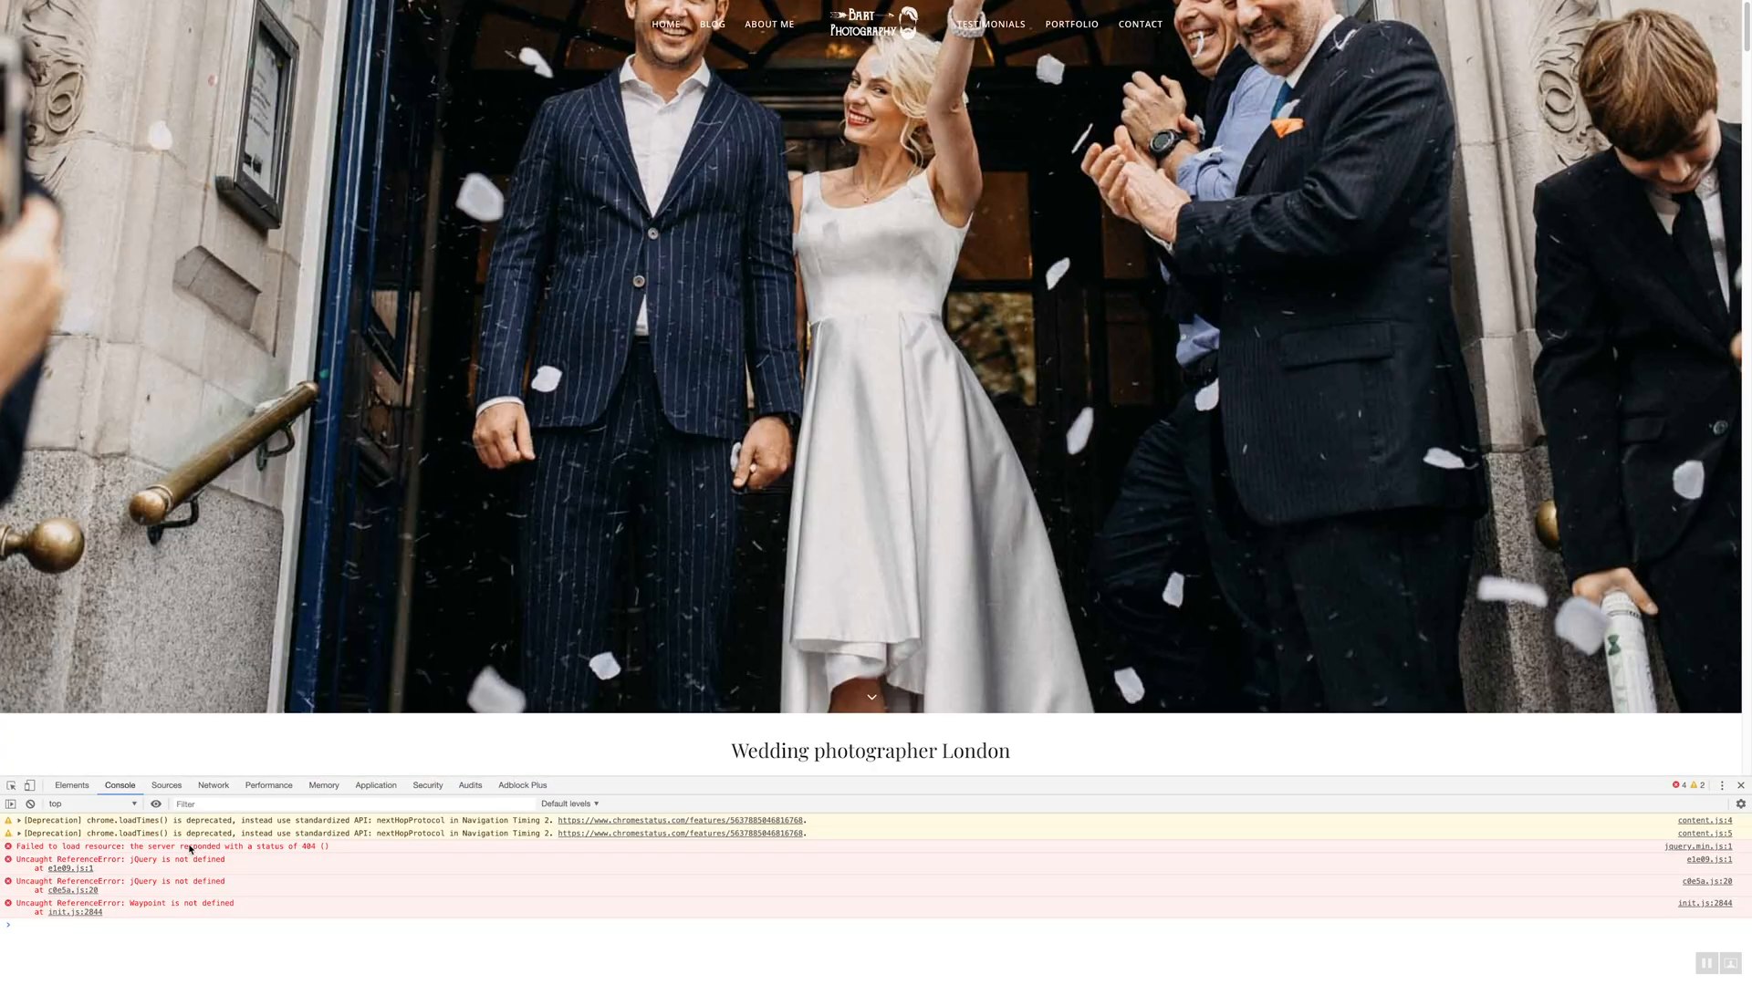
mouse_move(305, 852)
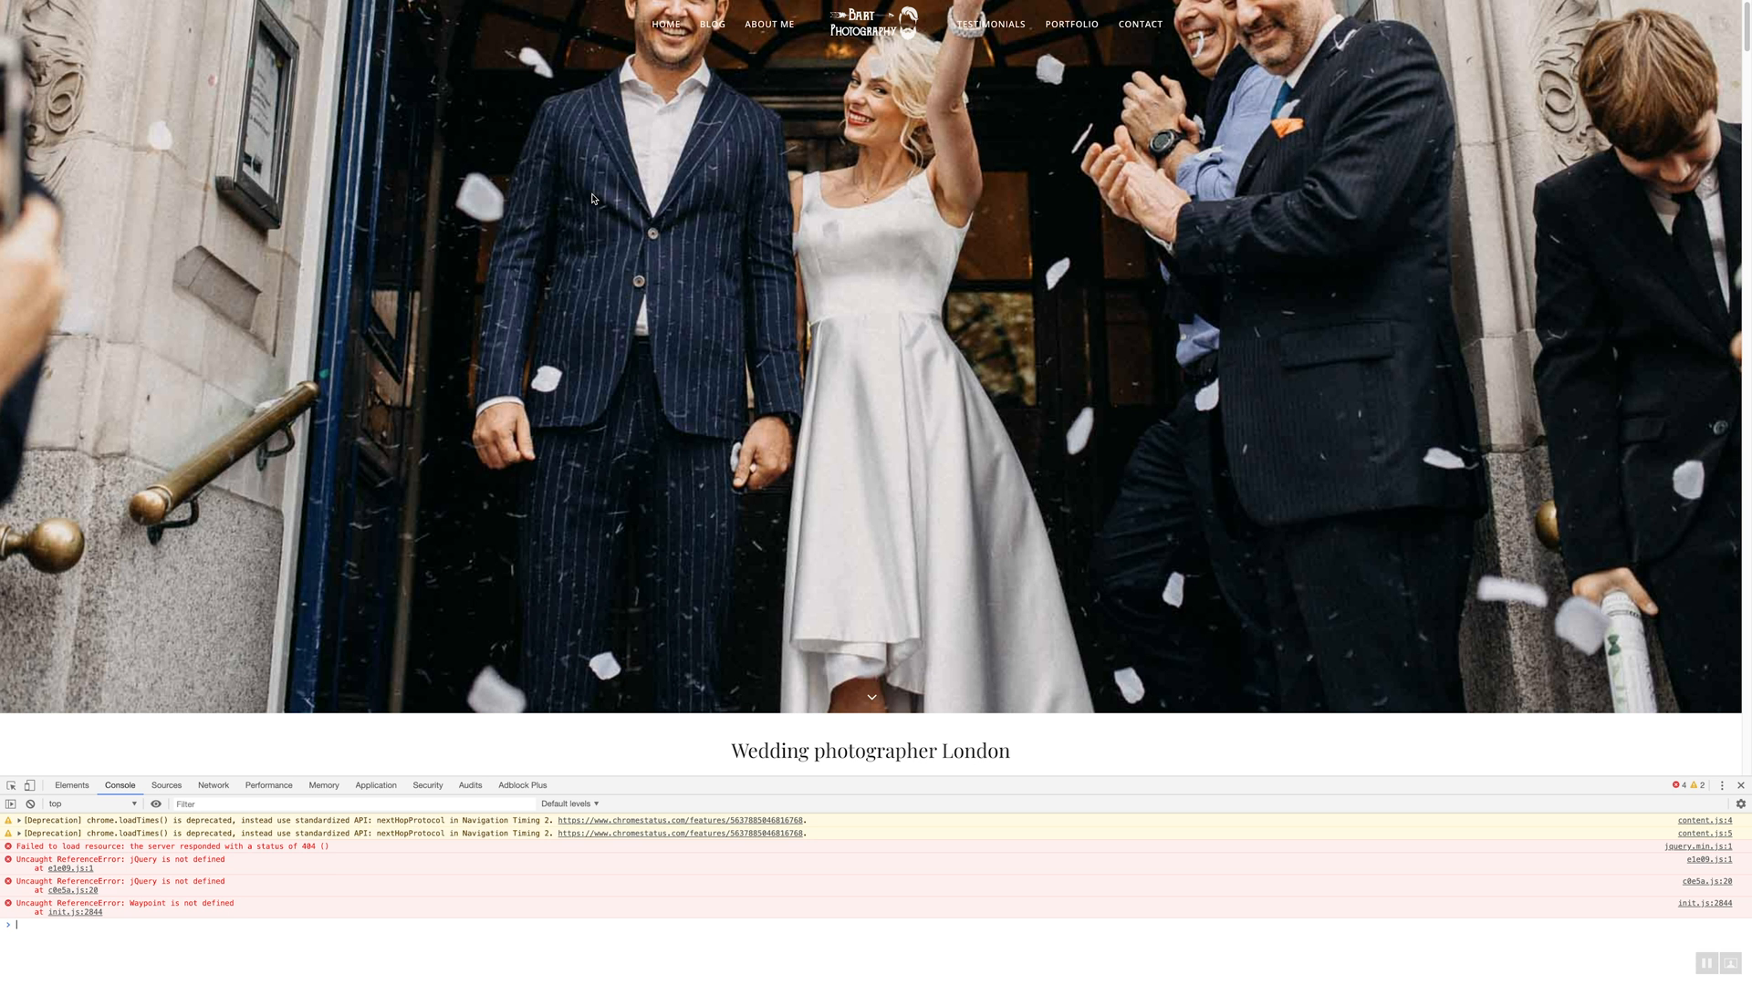
mouse_move(609, 199)
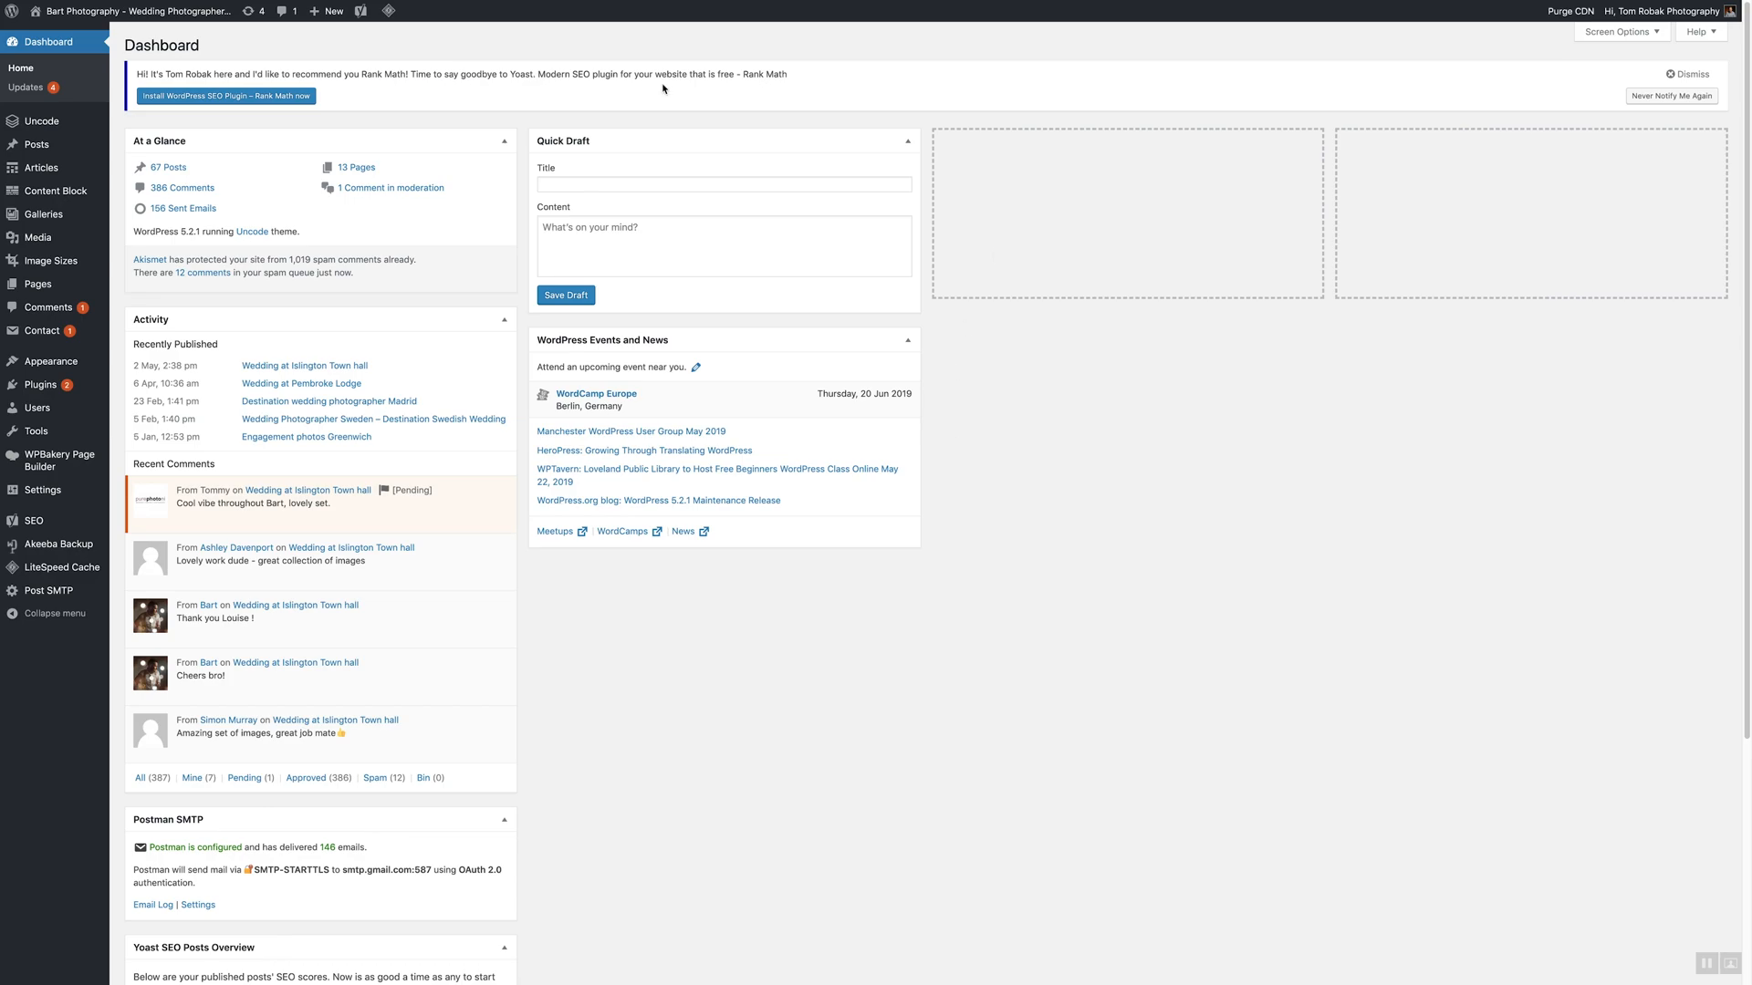
Reach LiteSpeed Cache's General settings from the admin bar with advanced sections hidden
left_click(388, 11)
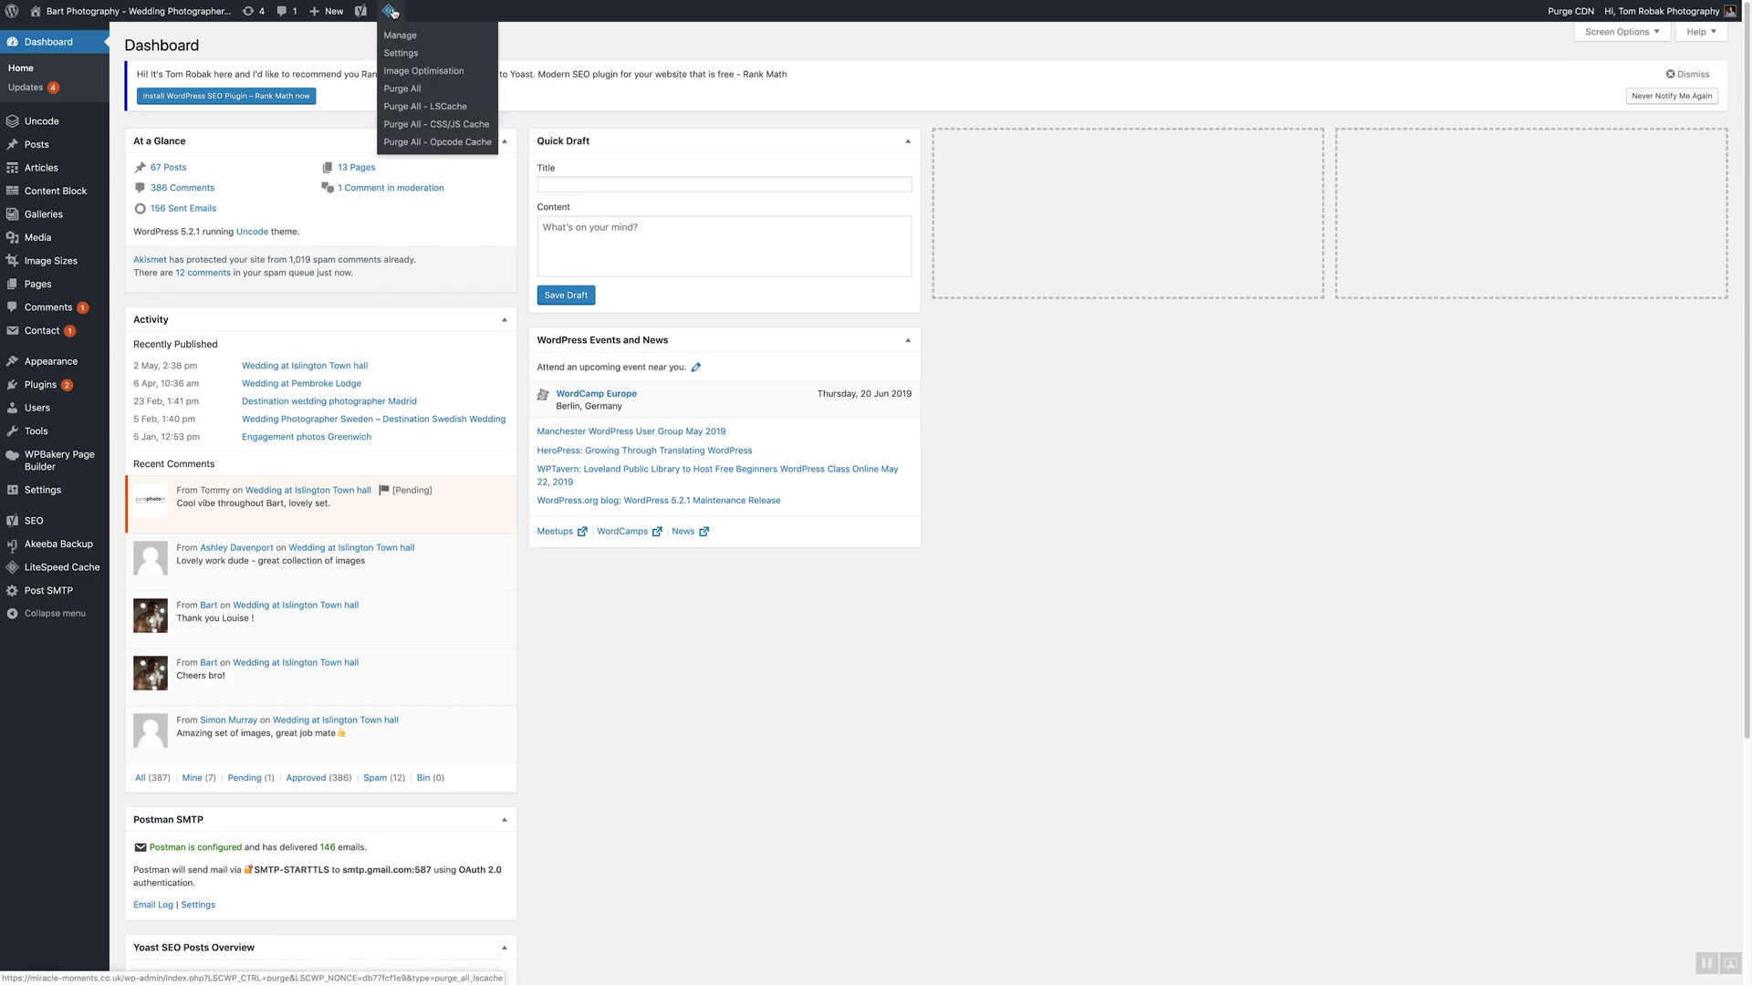
left_click(425, 106)
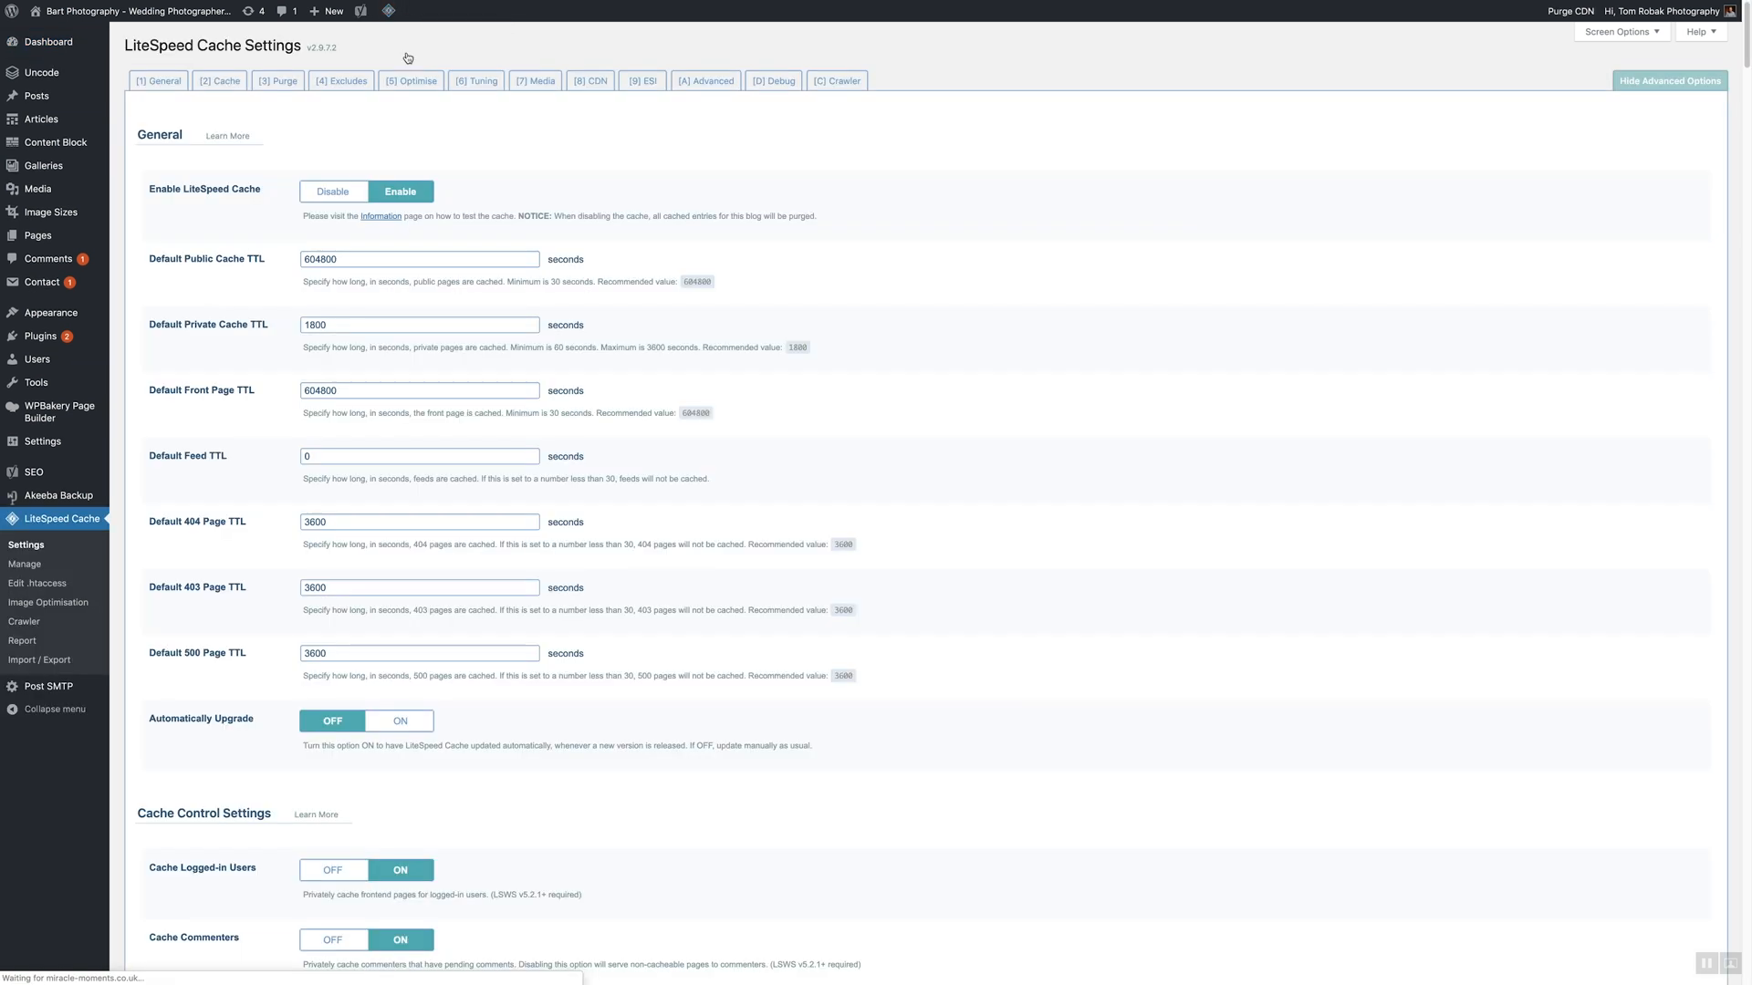
left_click(589, 80)
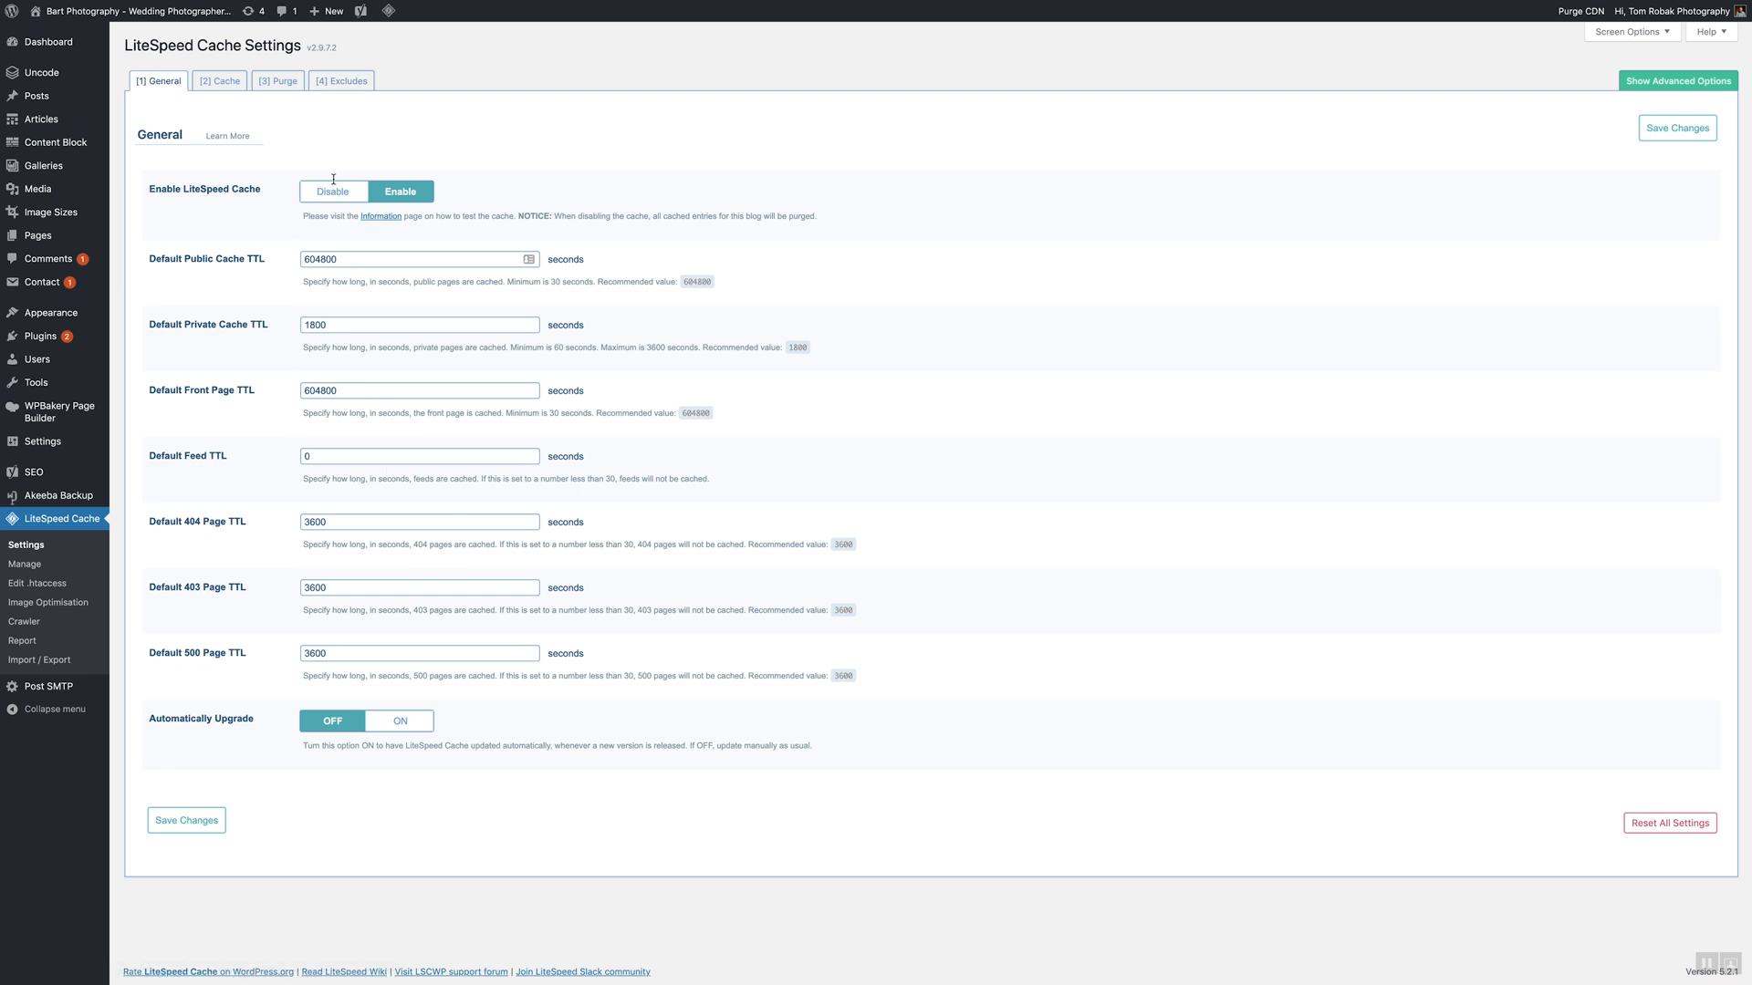
mouse_move(1676, 81)
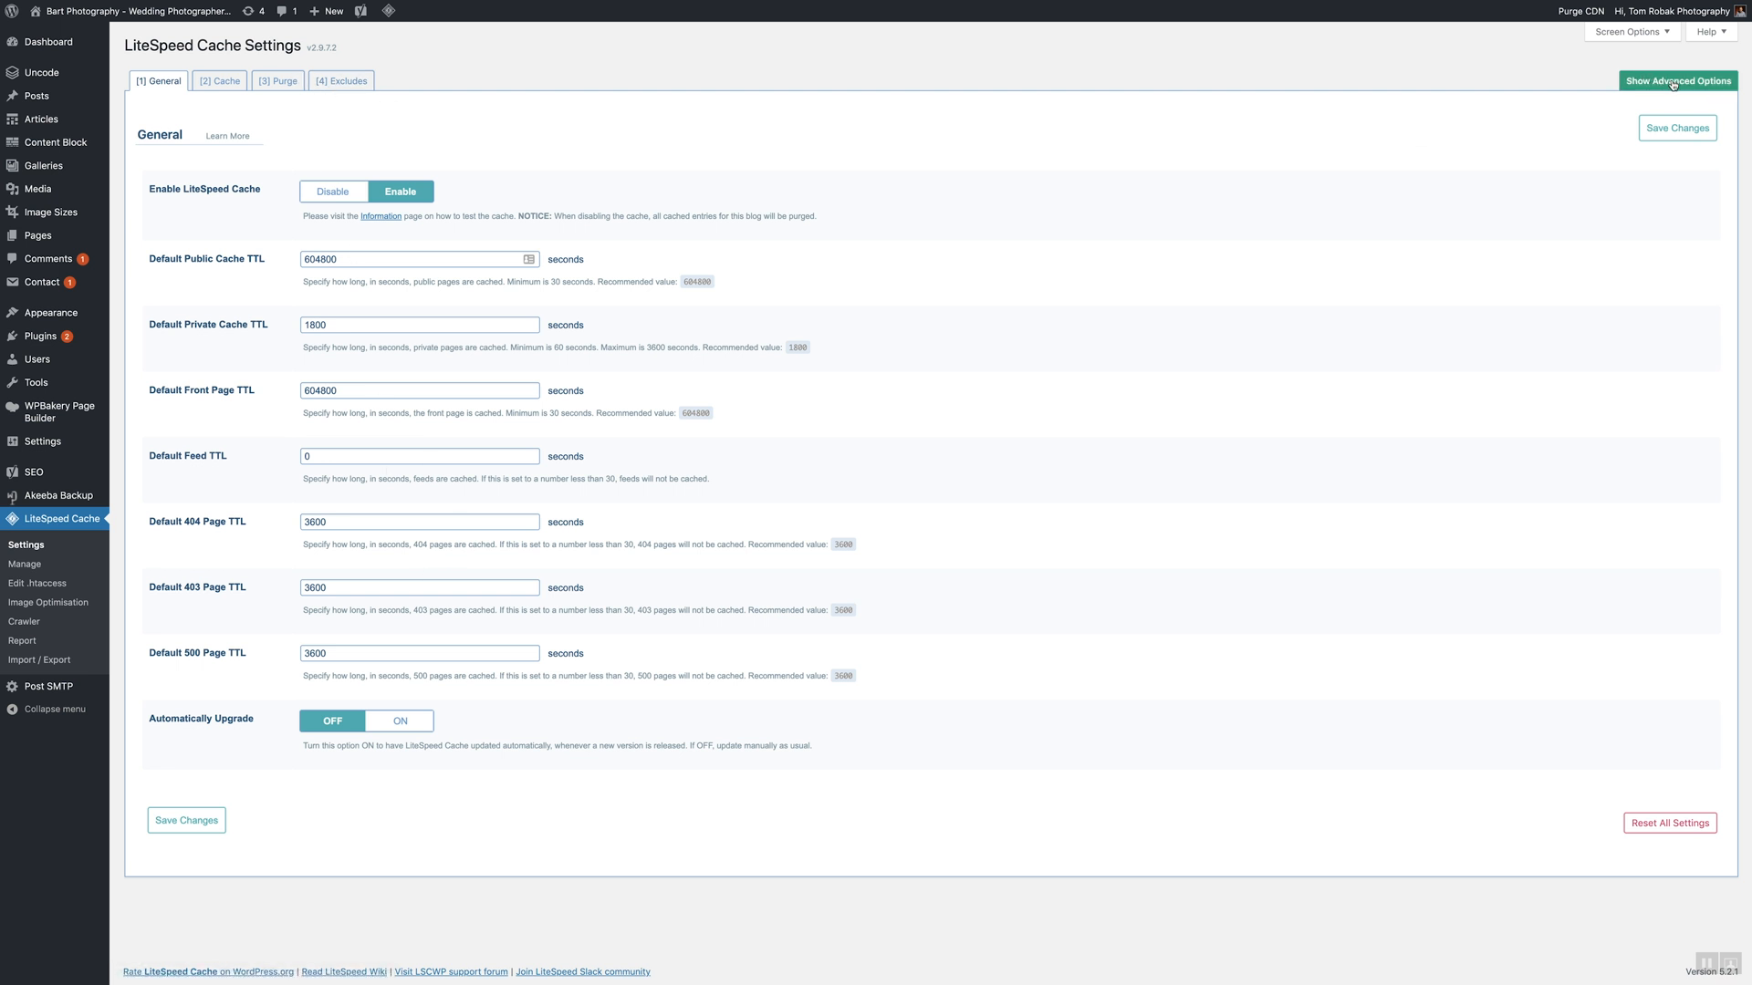
With advanced options shown, switch Automatically Upgrade to ON in General and save
left_click(1675, 81)
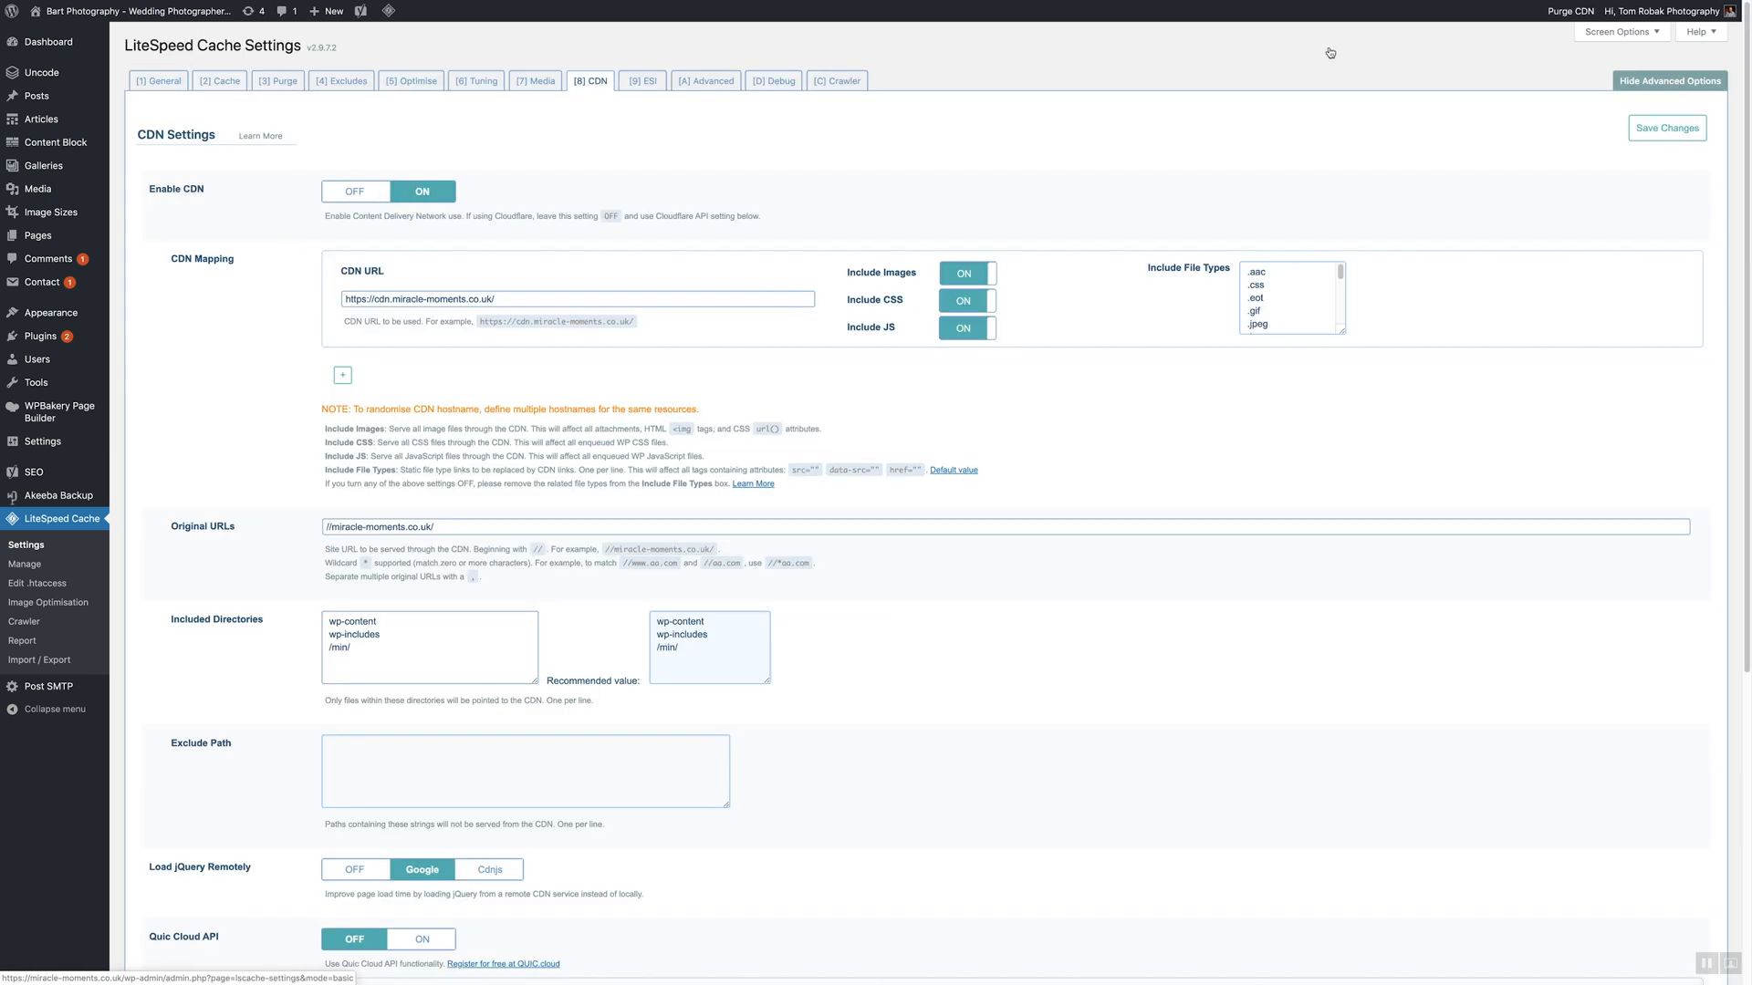
left_click(157, 80)
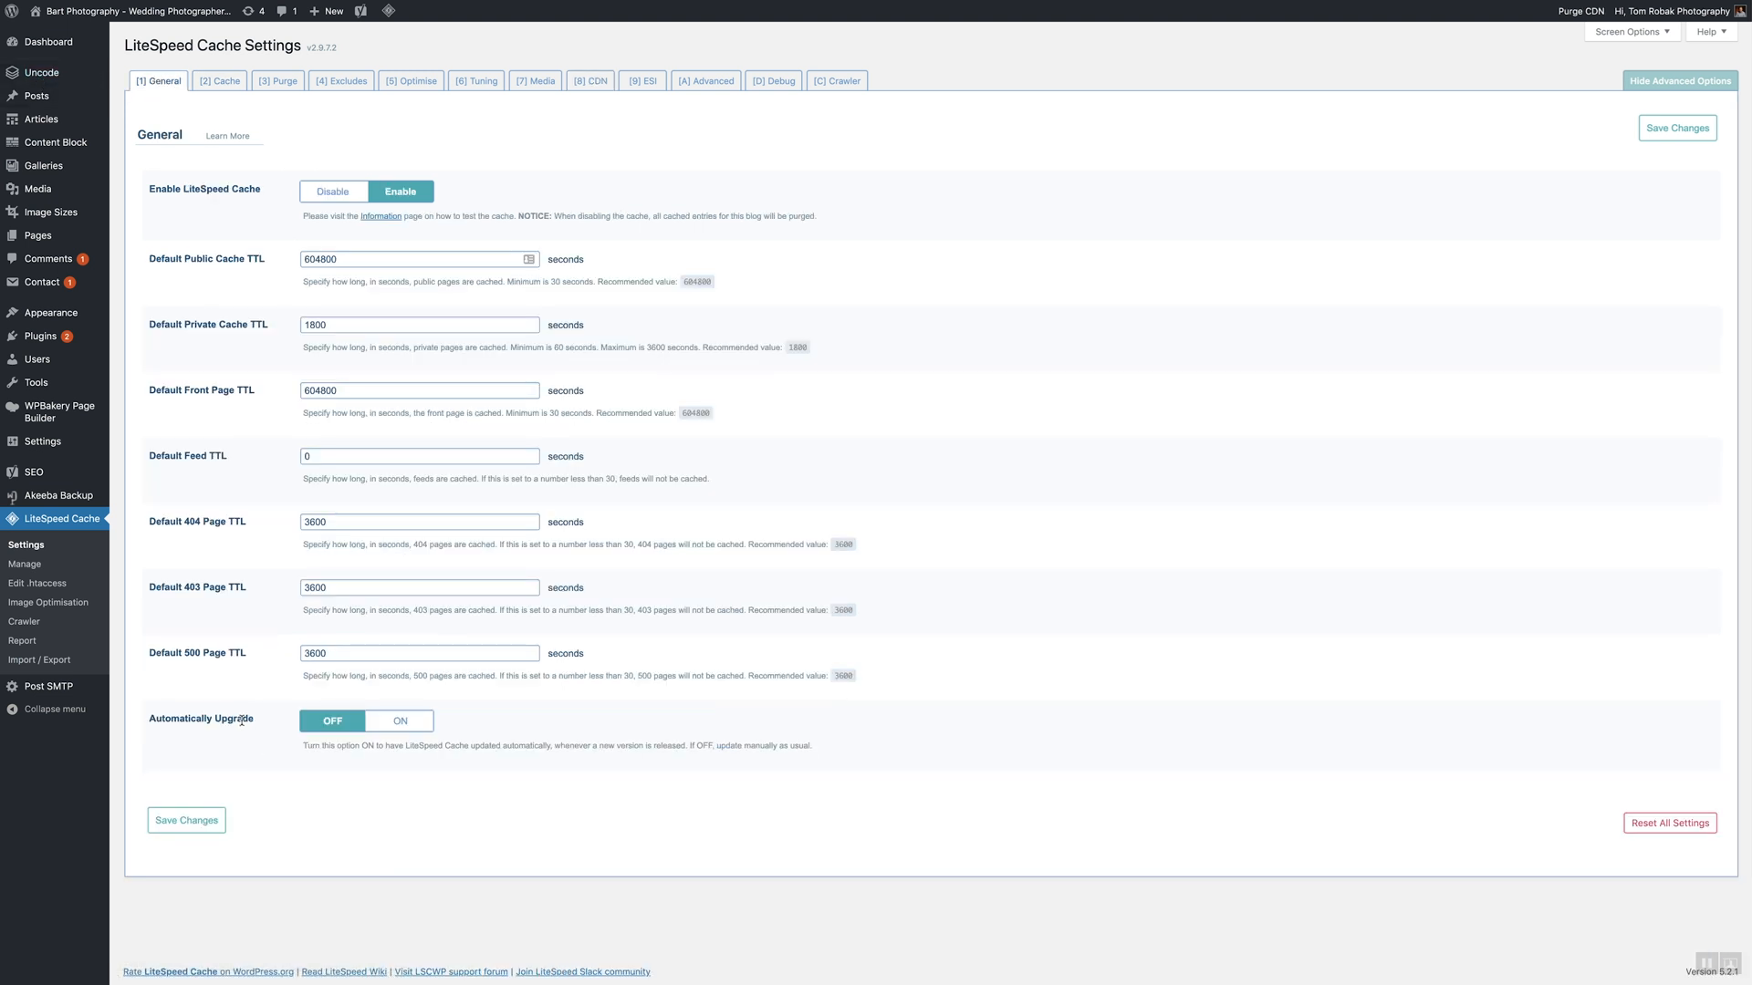
left_click(400, 721)
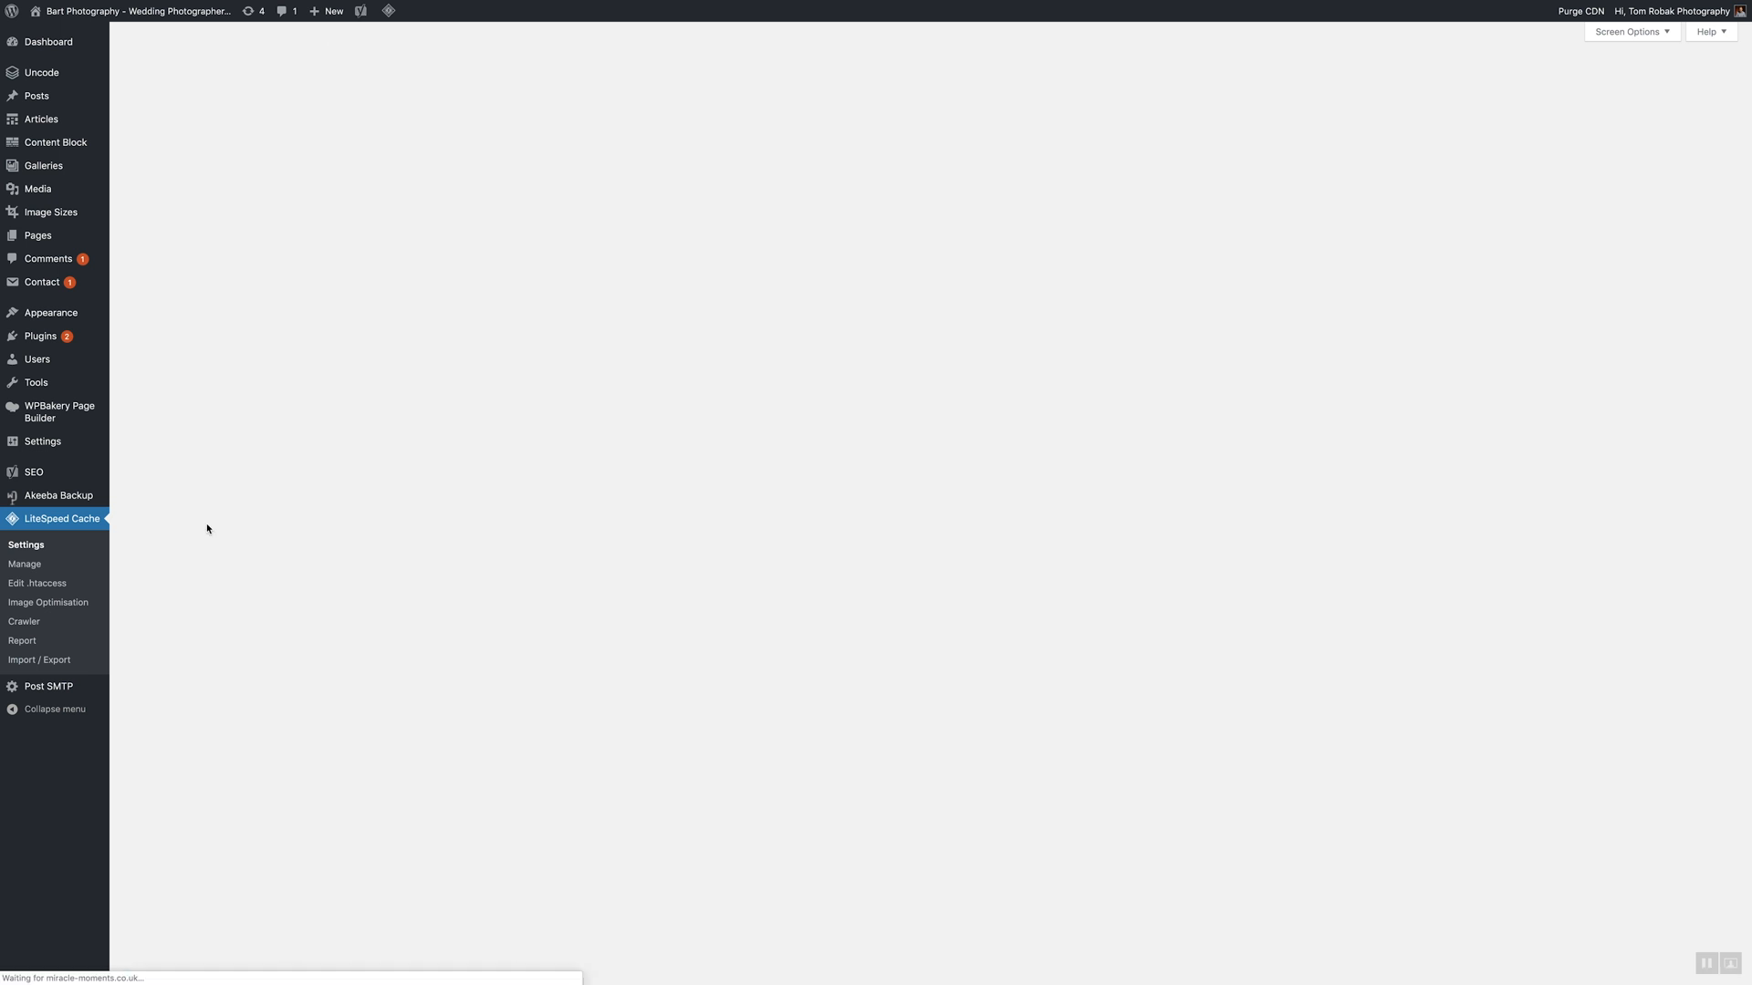
left_click(24, 546)
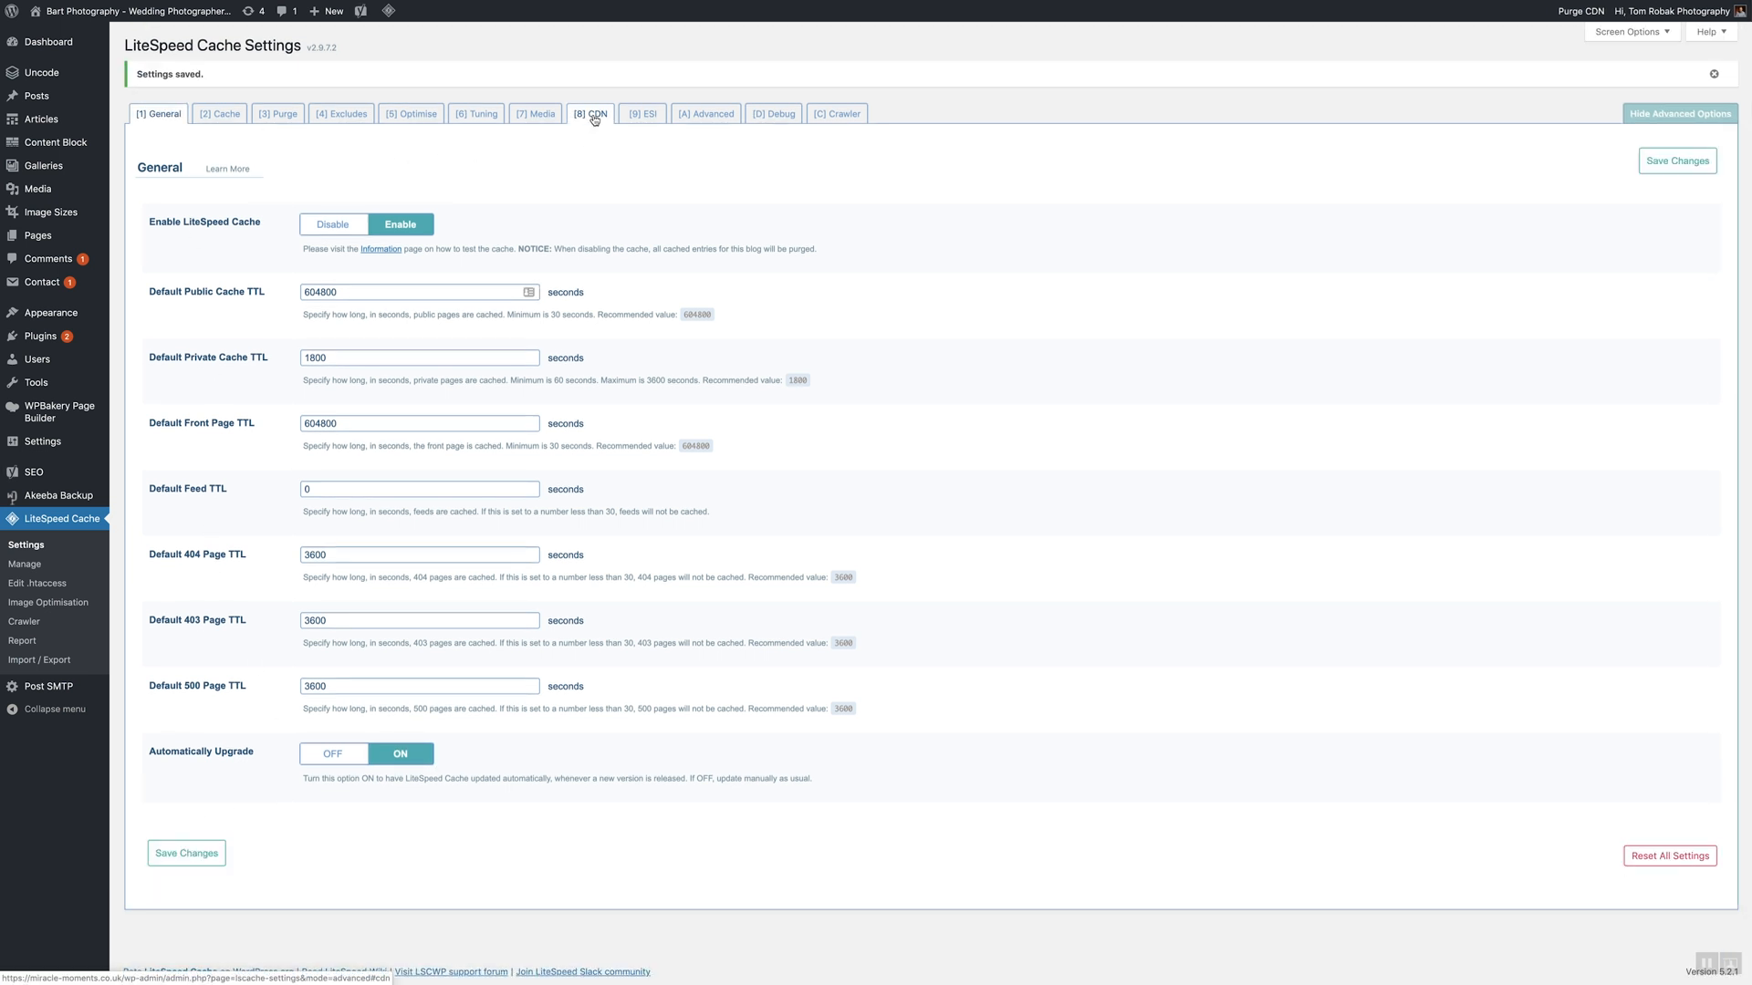
Set the CDN setting Load jQuery Remotely to OFF and save the change
left_click(590, 113)
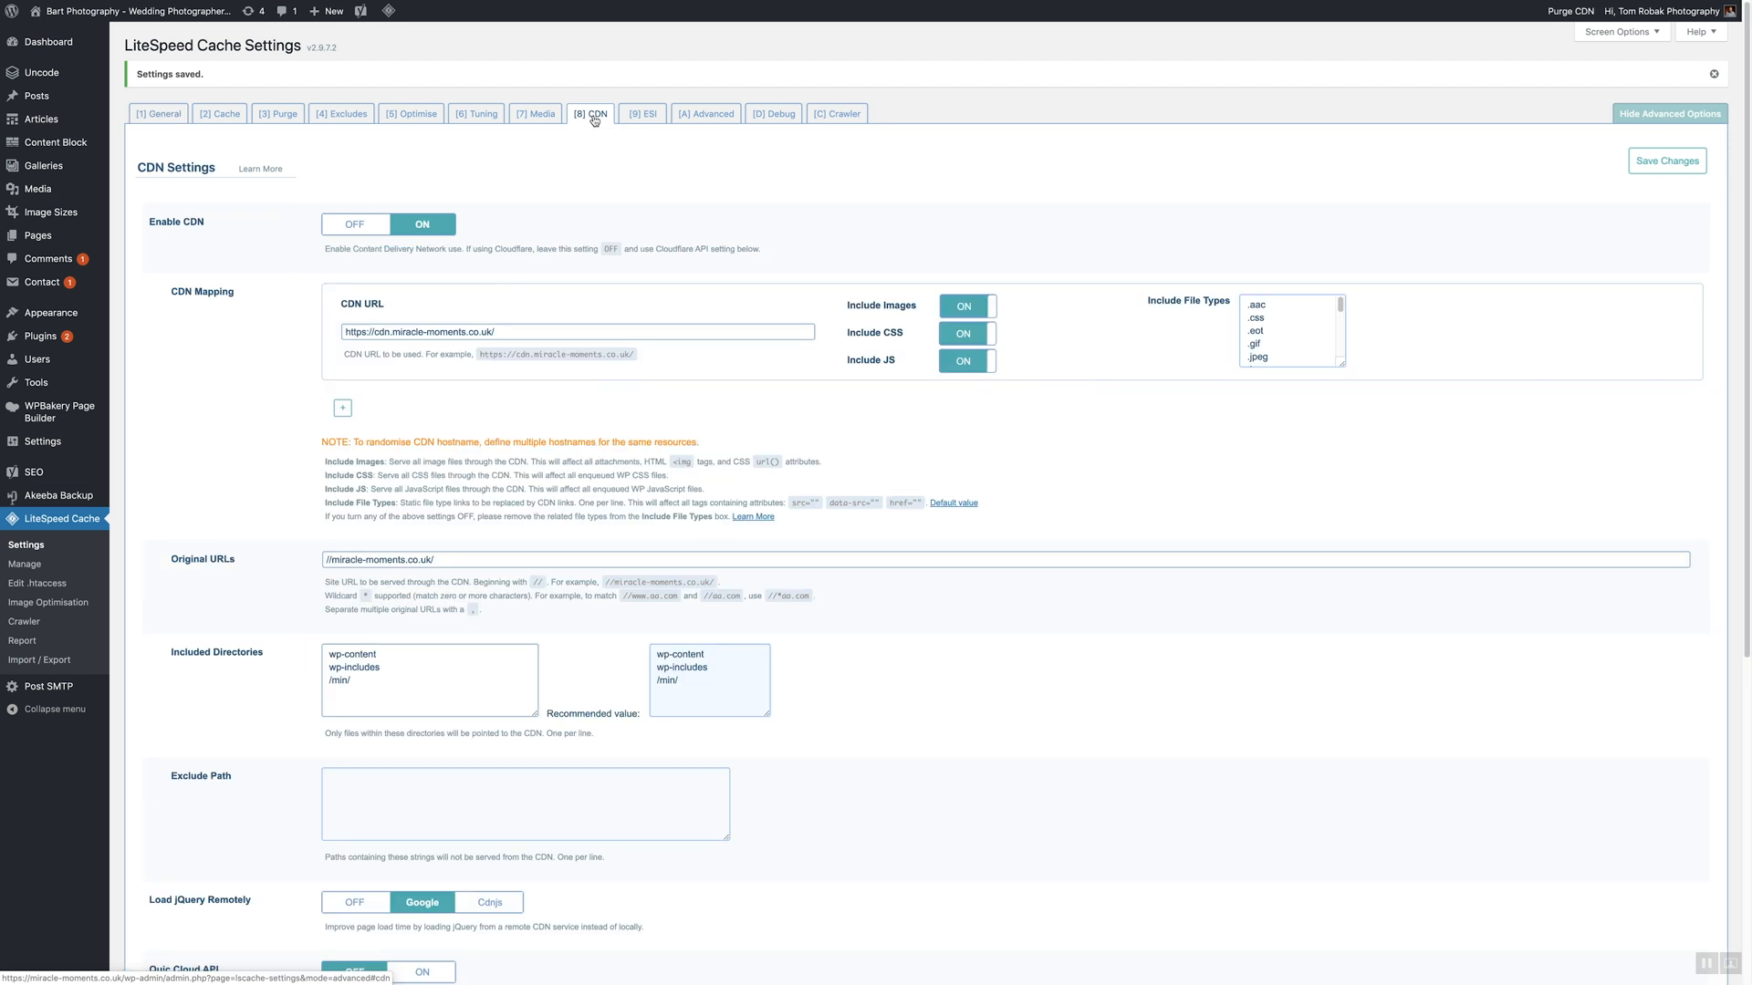
scroll("down", 3)
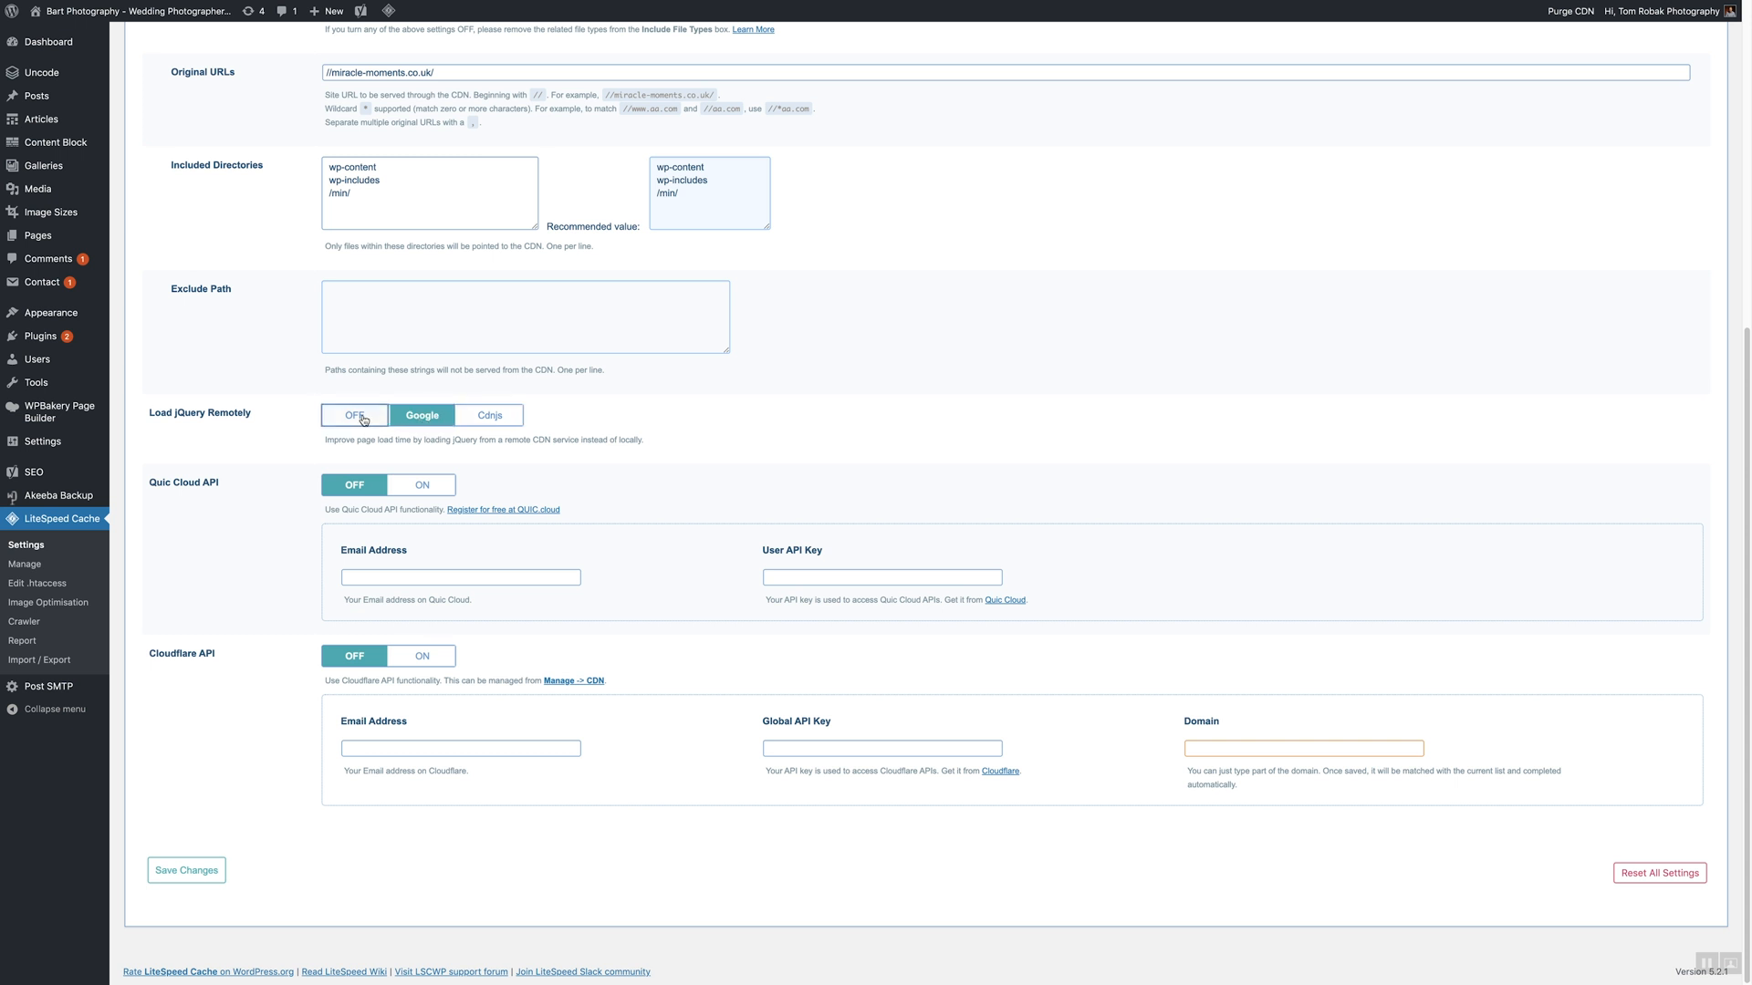
left_click(354, 414)
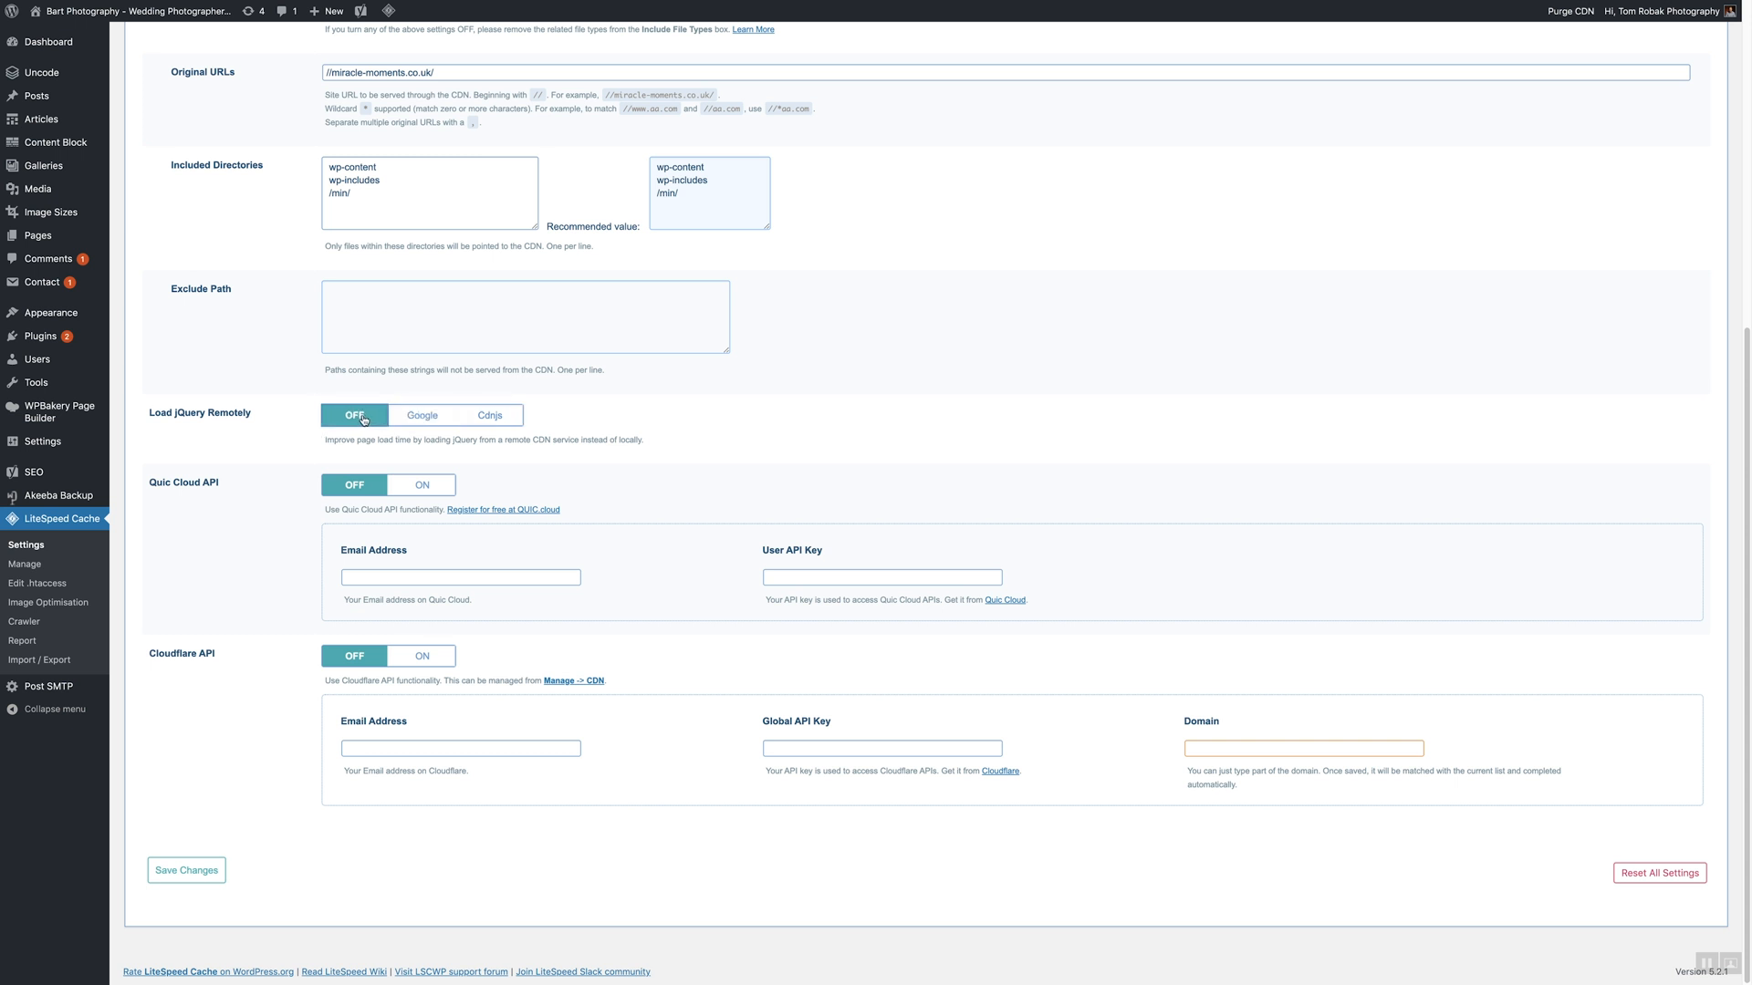
left_click(186, 870)
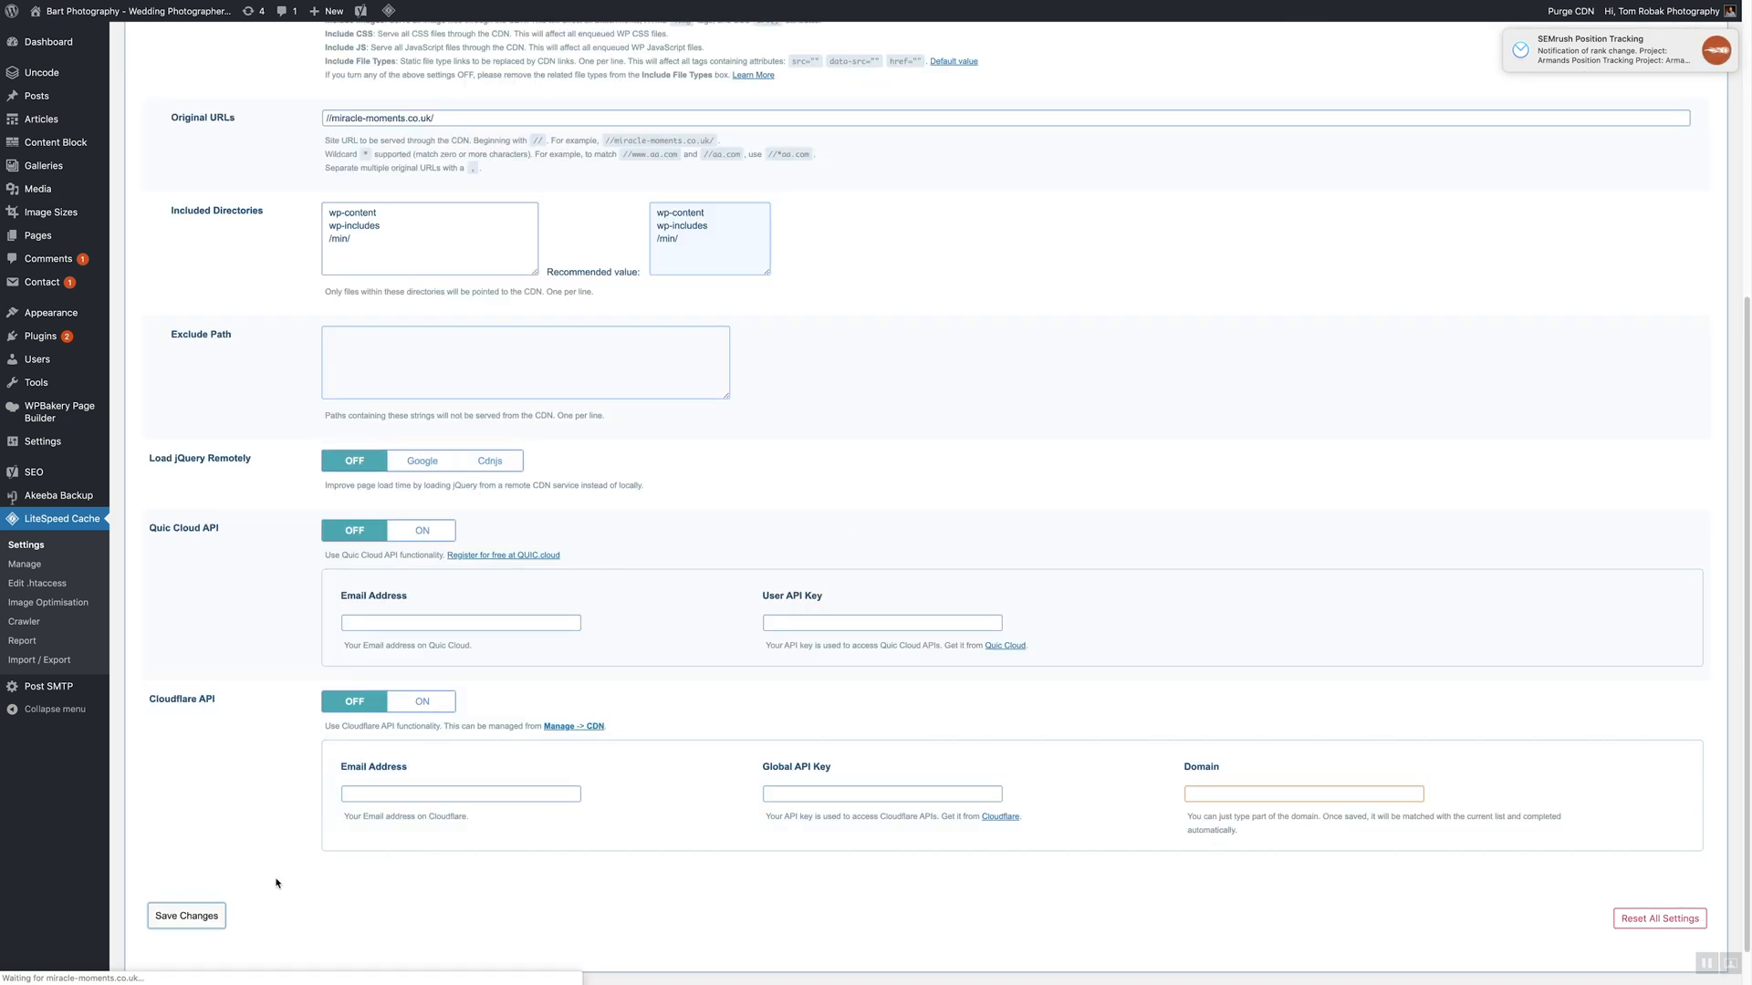
Go to the LiteSpeed Cache Manage page via the admin-bar quick menu
left_click(186, 914)
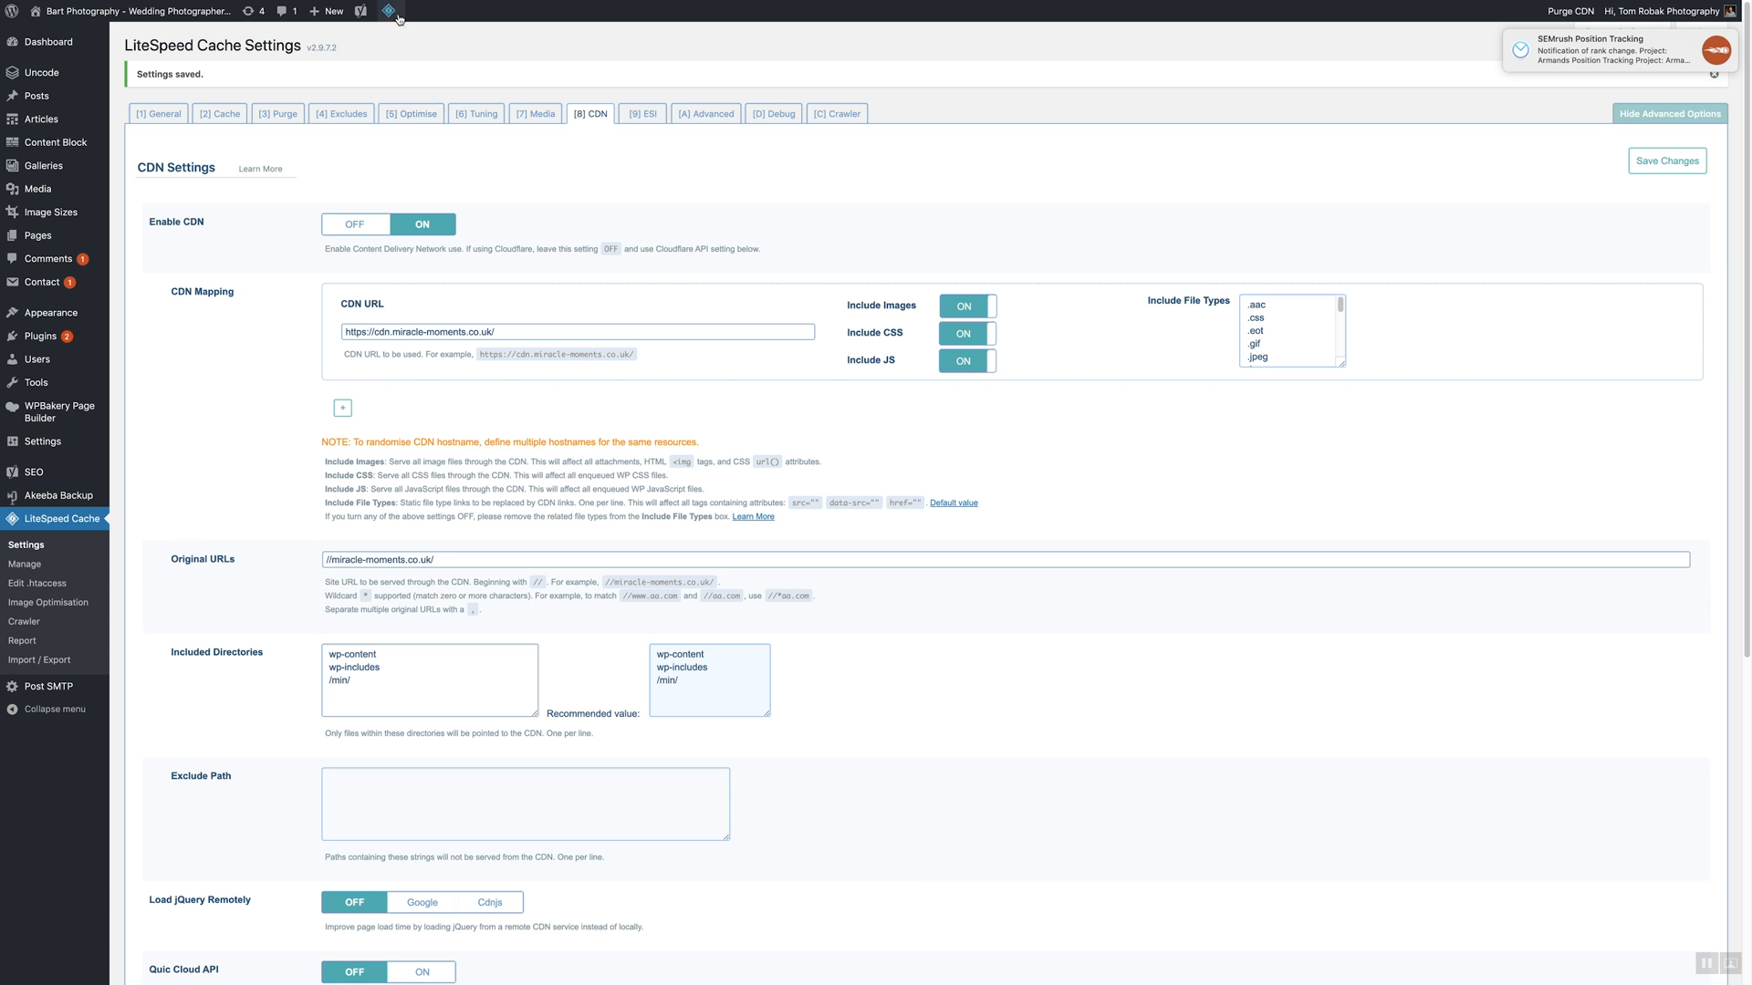
left_click(389, 11)
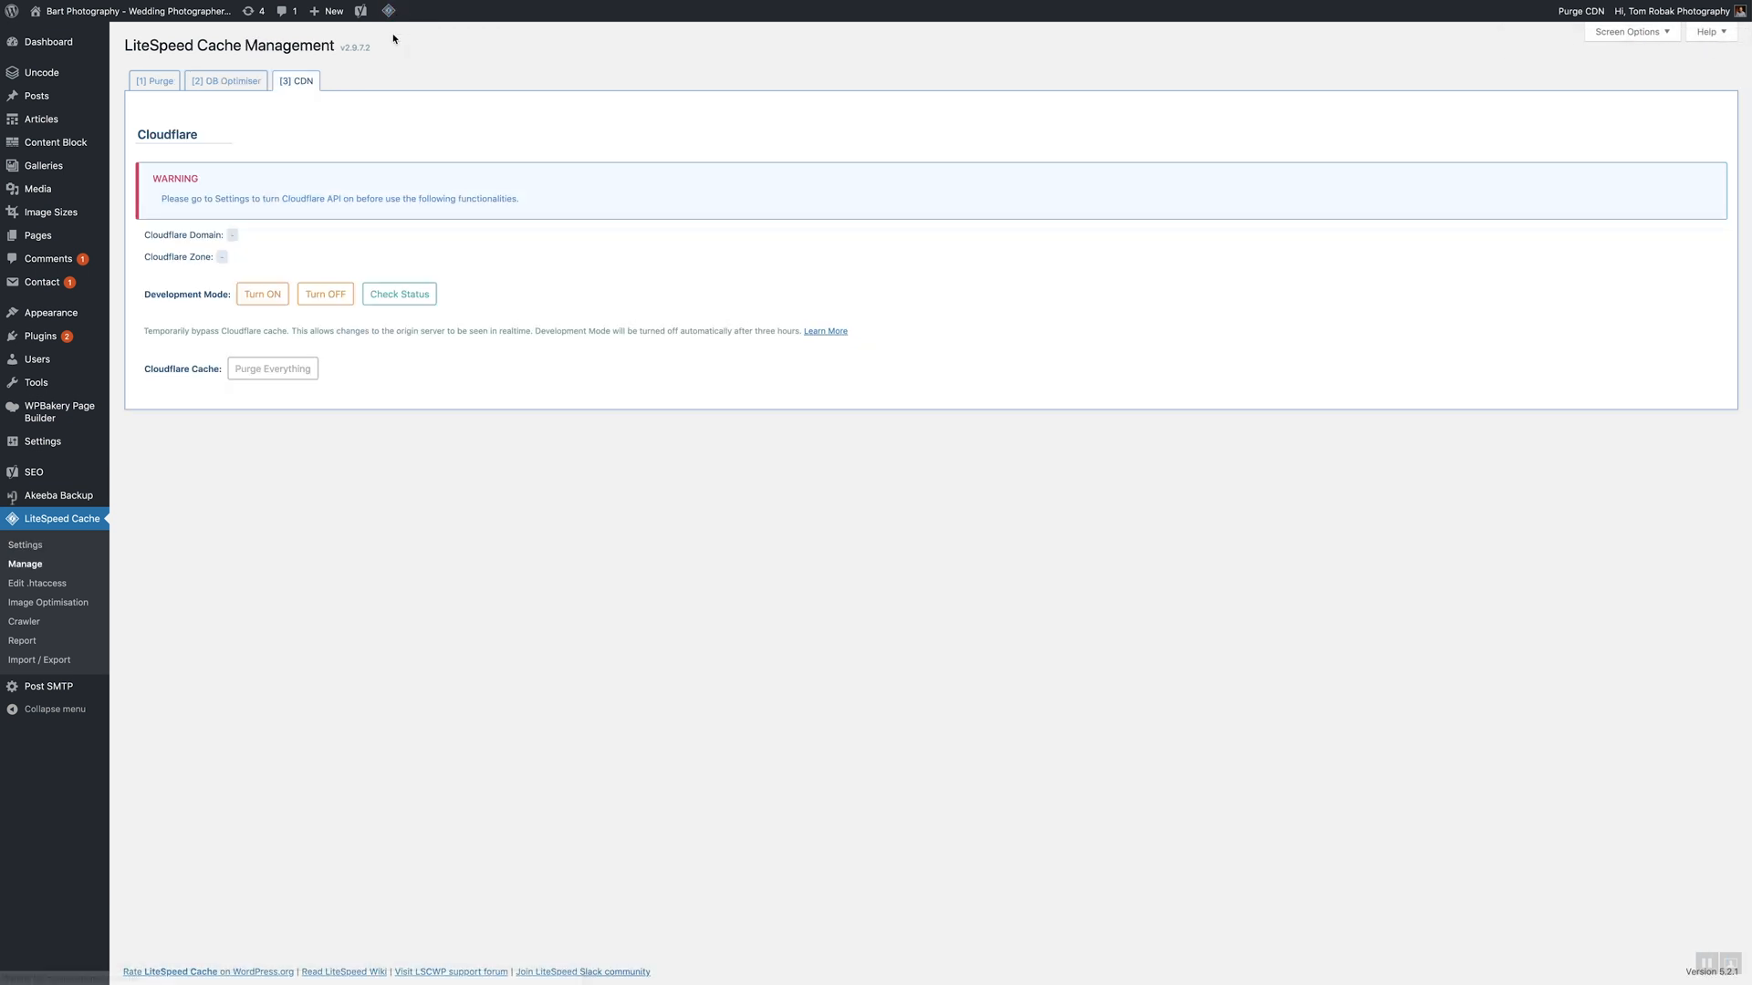
Run Empty Entire Cache from the Purge tab and confirm clearing everything
left_click(153, 80)
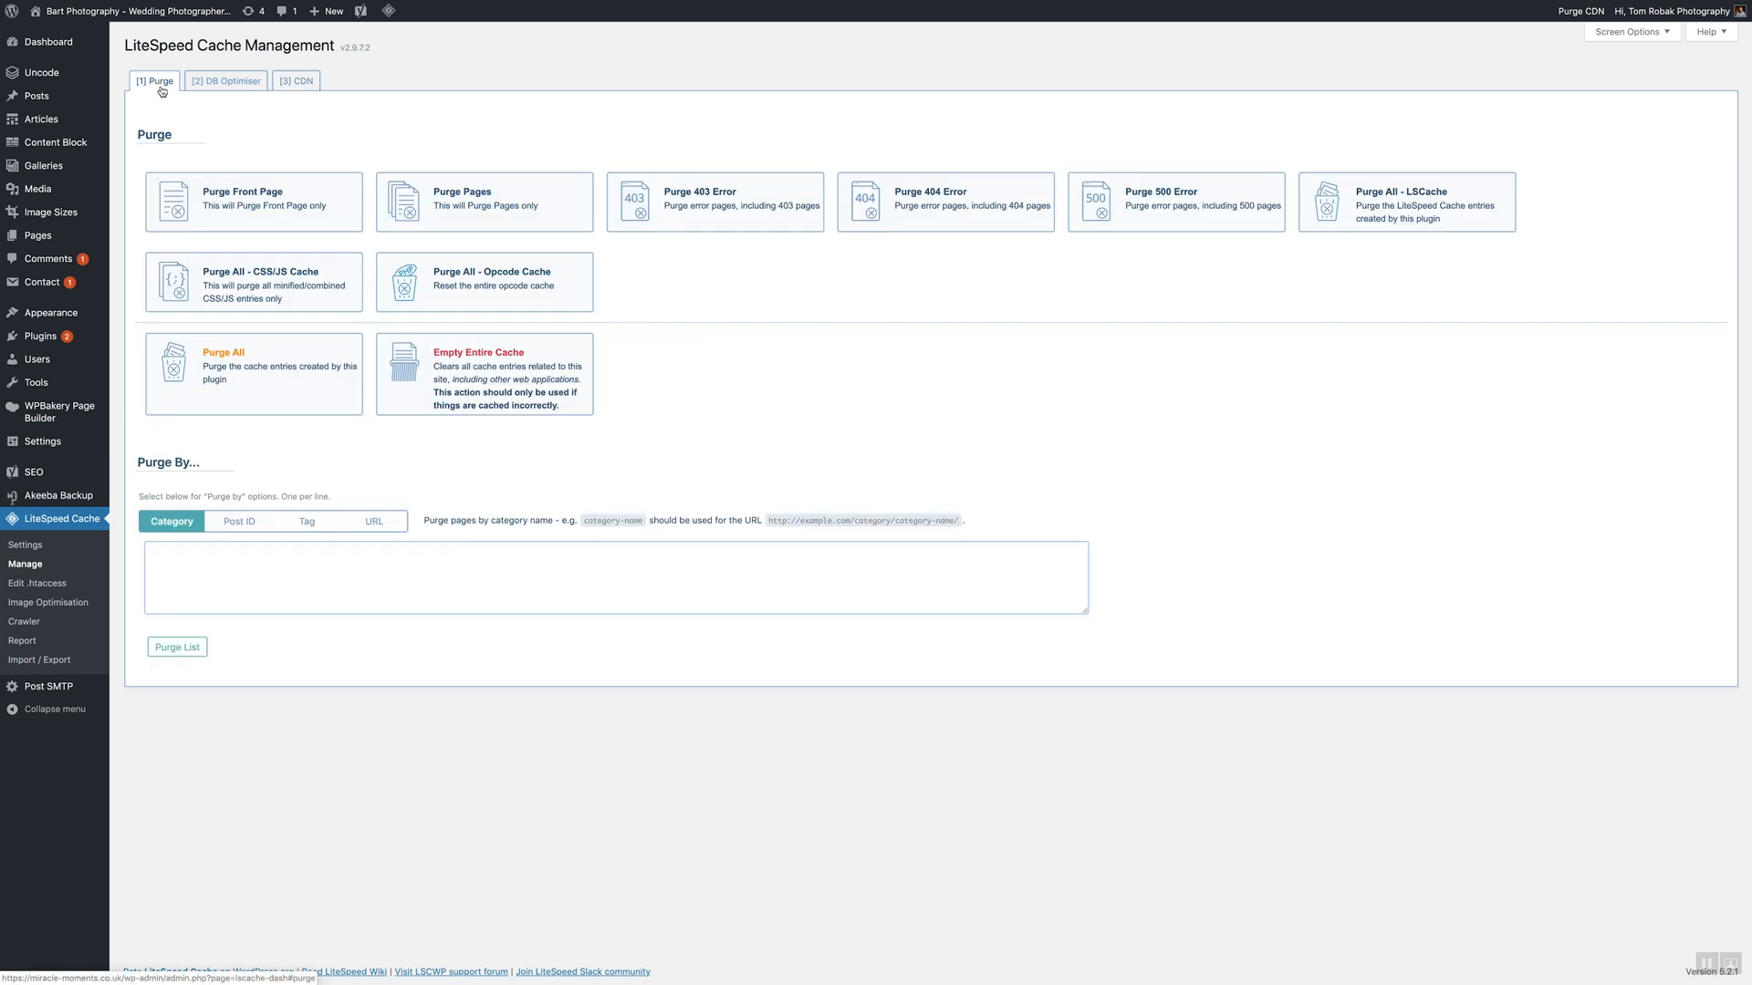
left_click(483, 374)
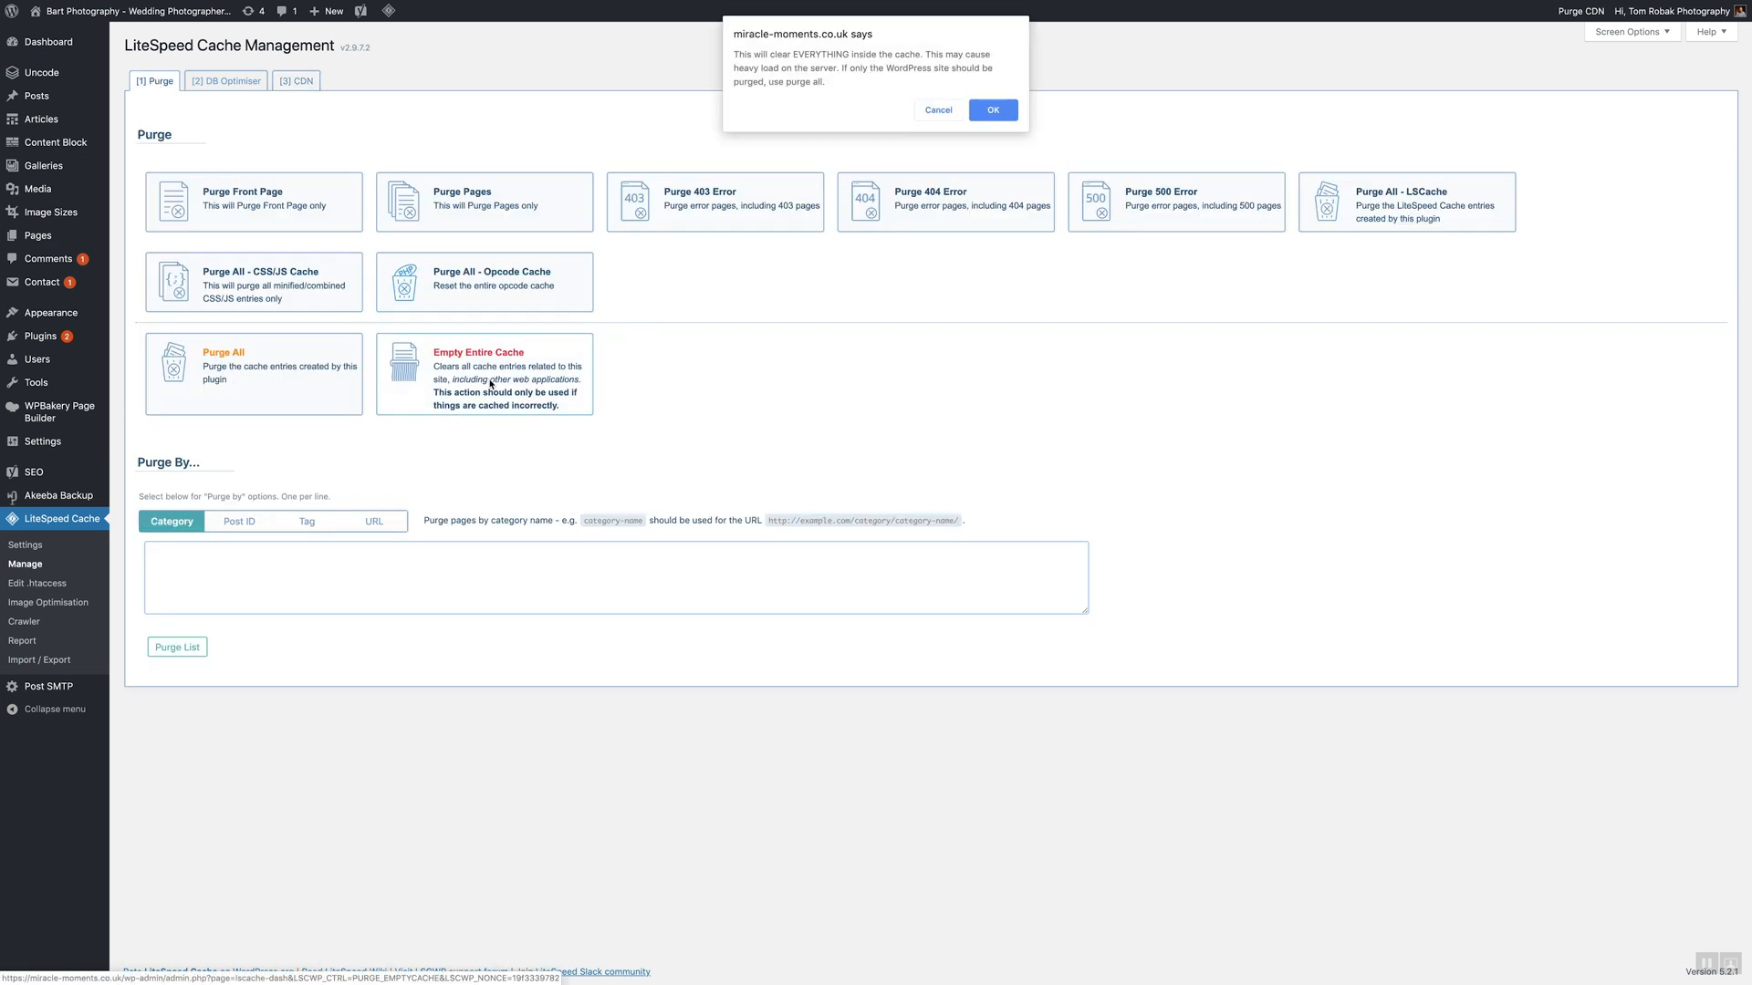
left_click(991, 110)
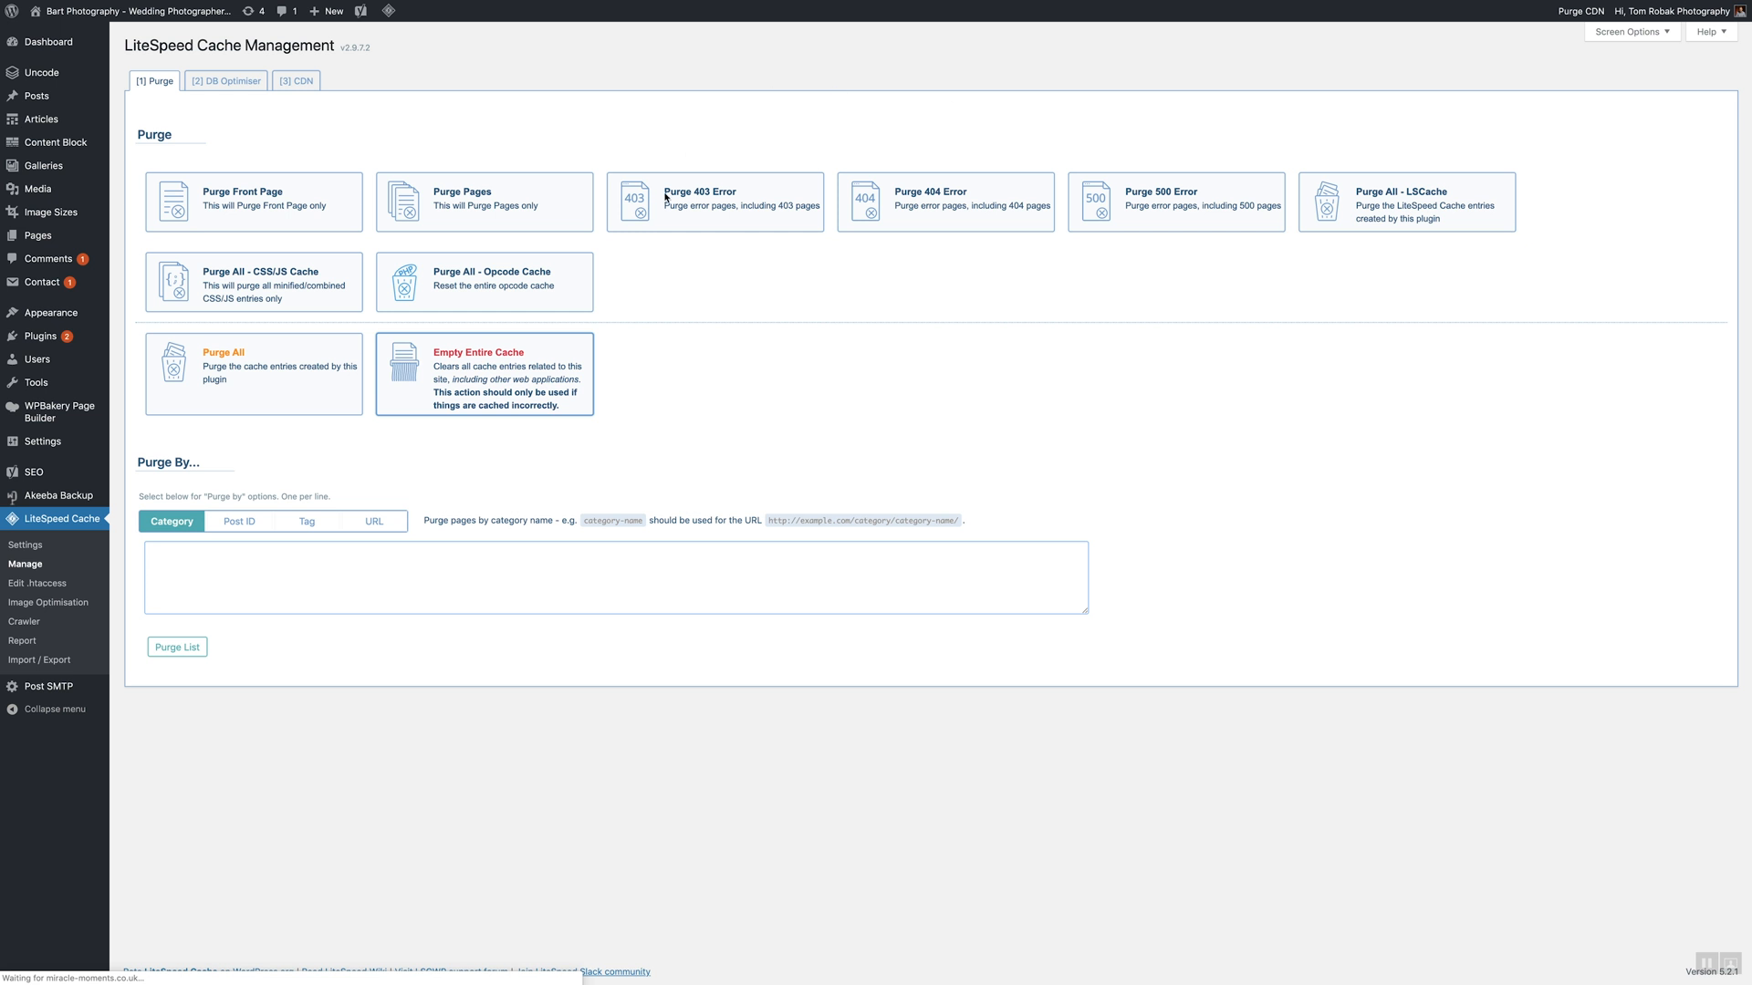
left_click(223, 352)
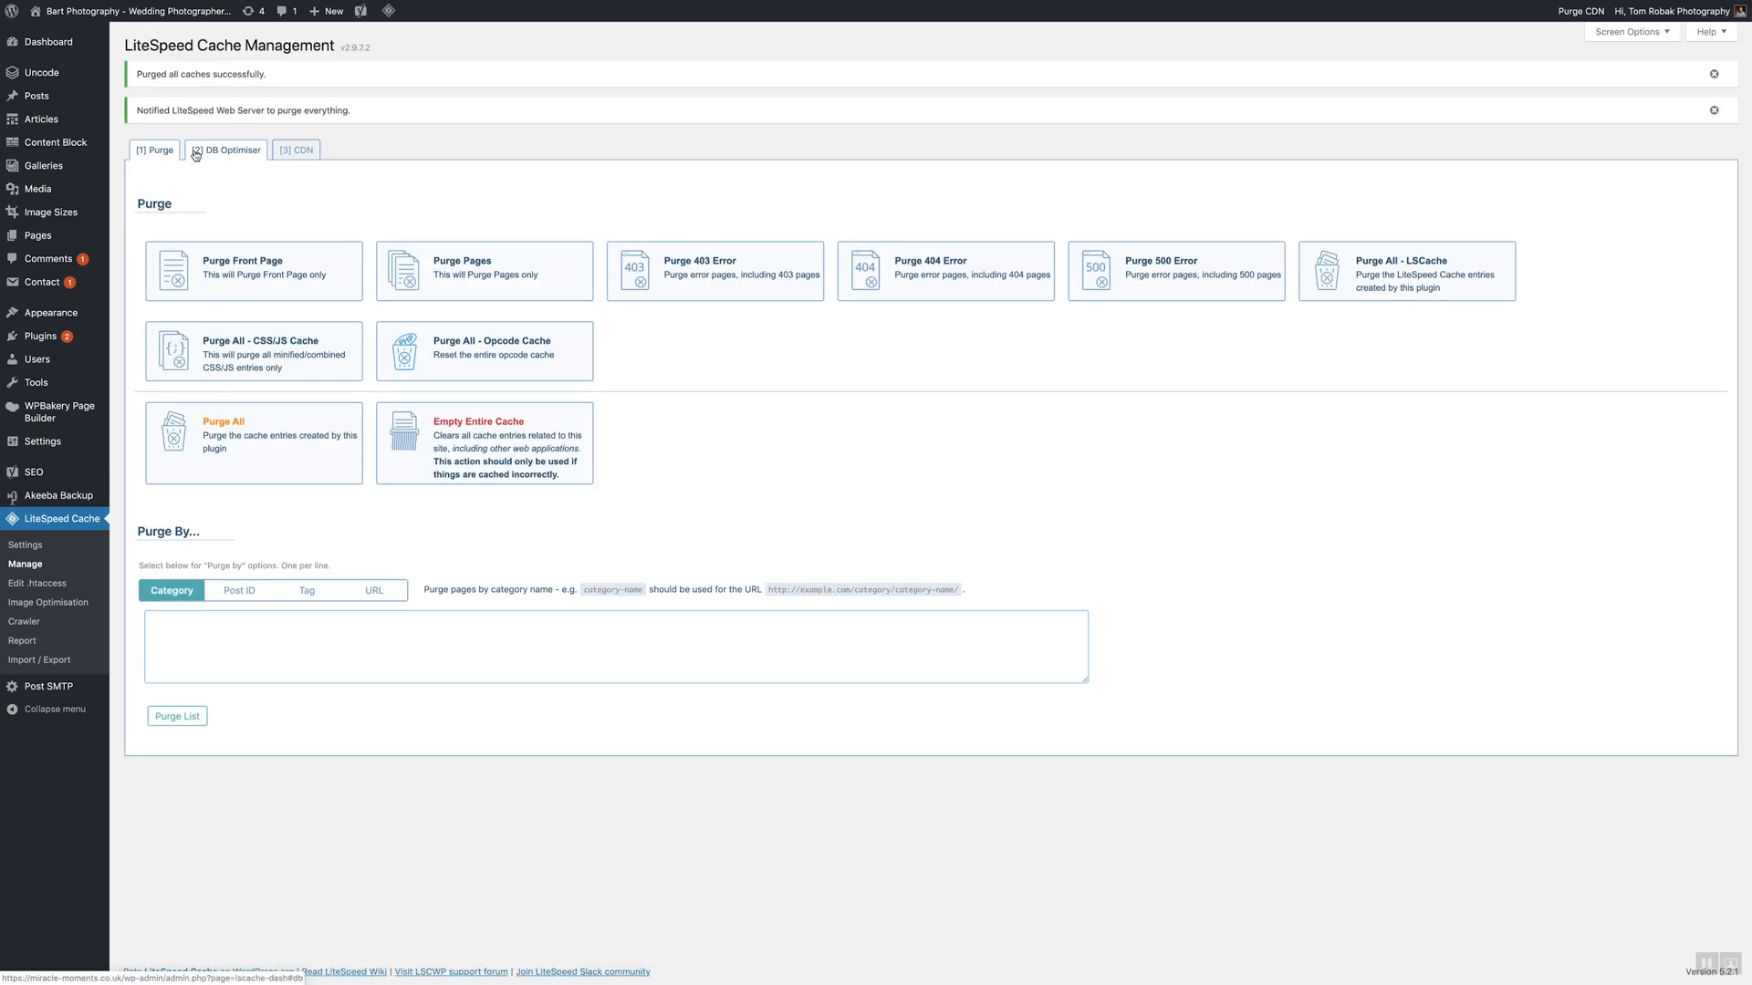
In DB Optimiser, clean the CSS/JS optimiser data and optimise all database tables
left_click(230, 150)
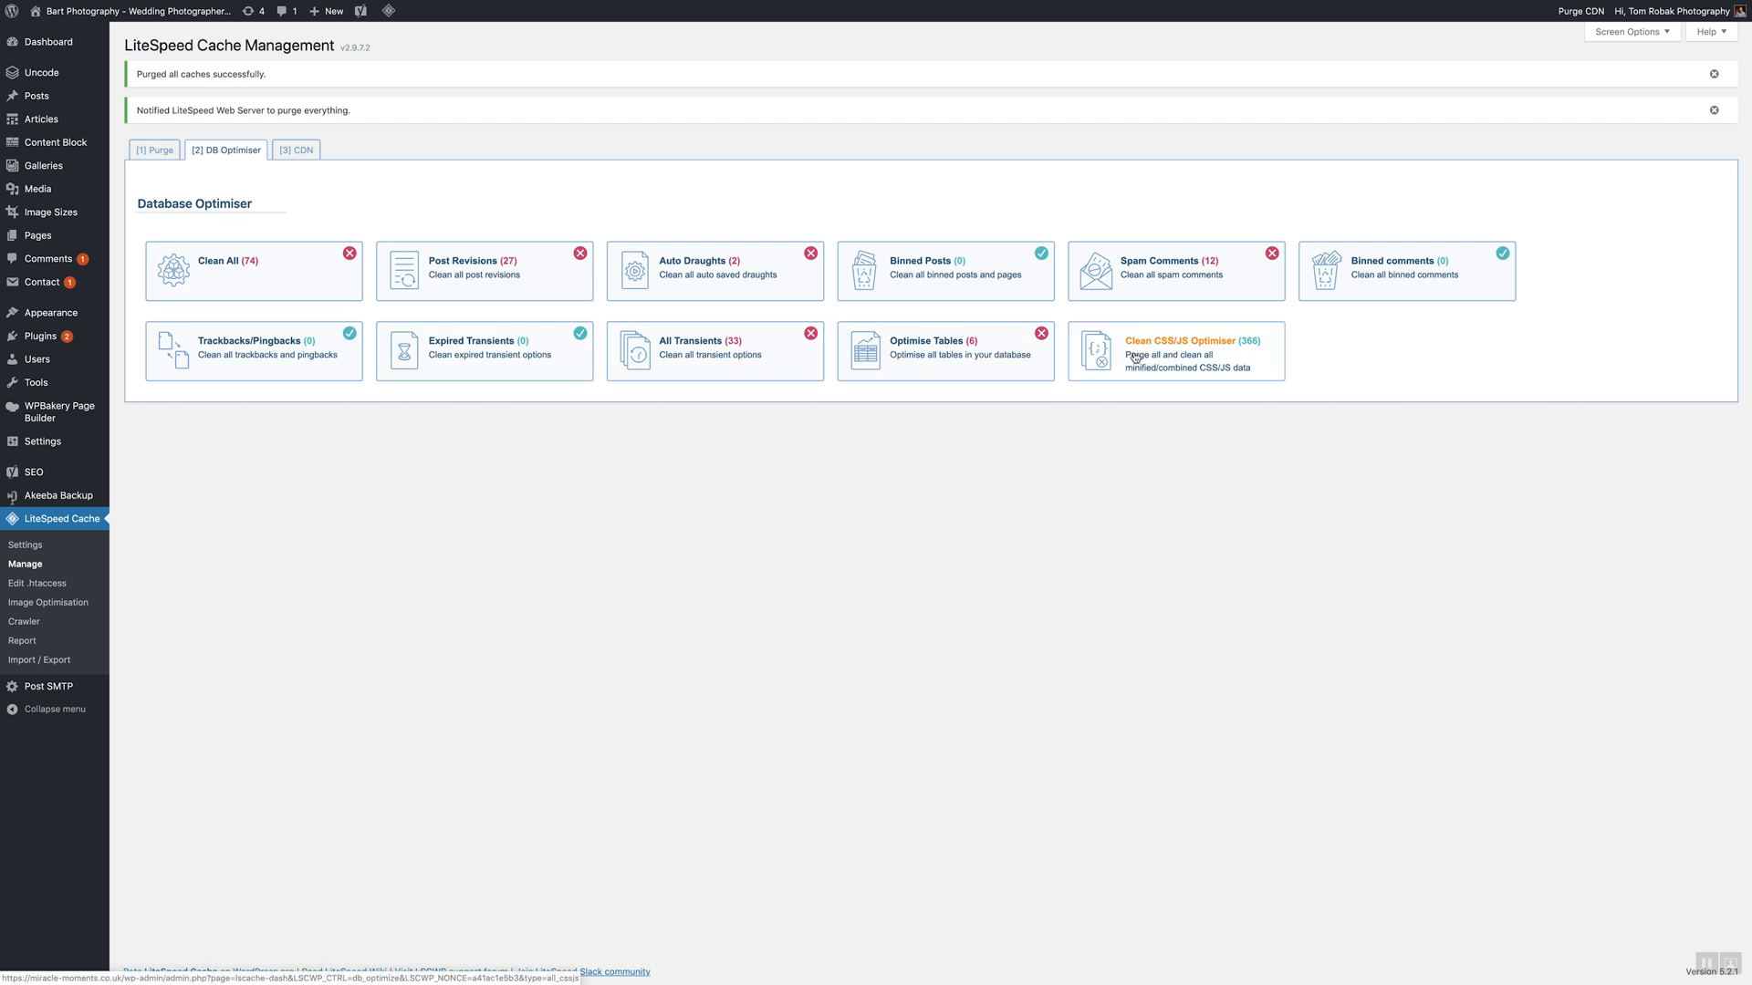
left_click(1174, 351)
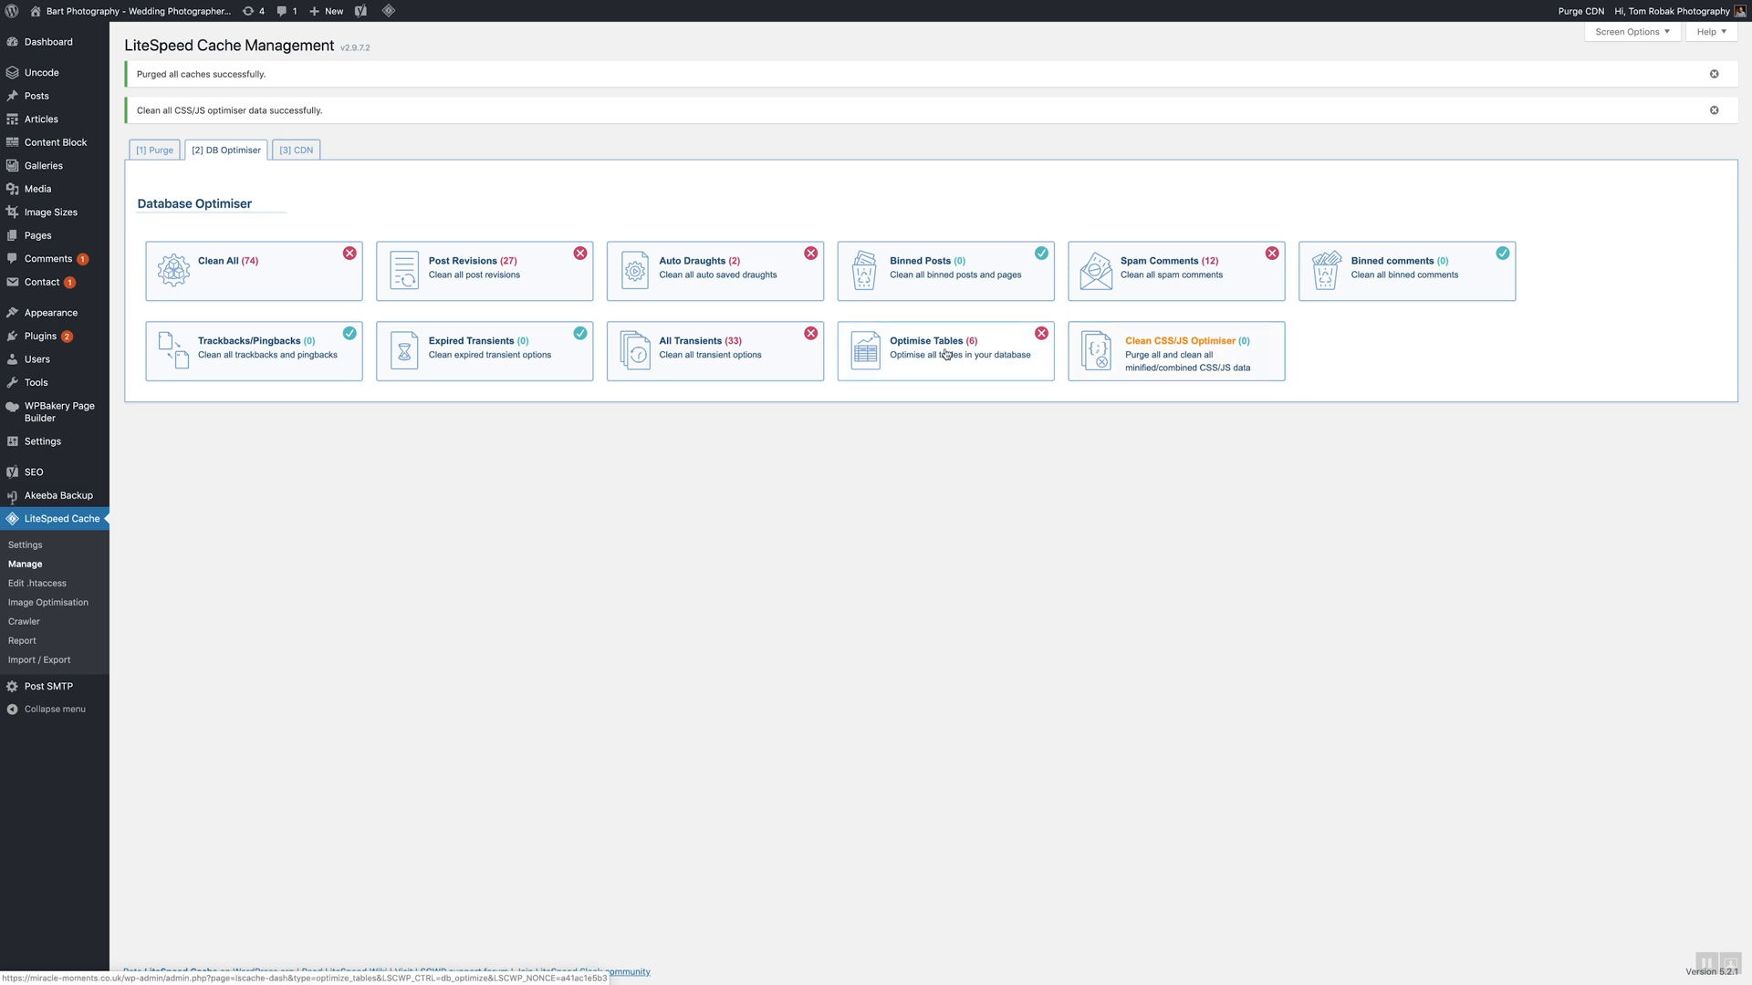
left_click(943, 351)
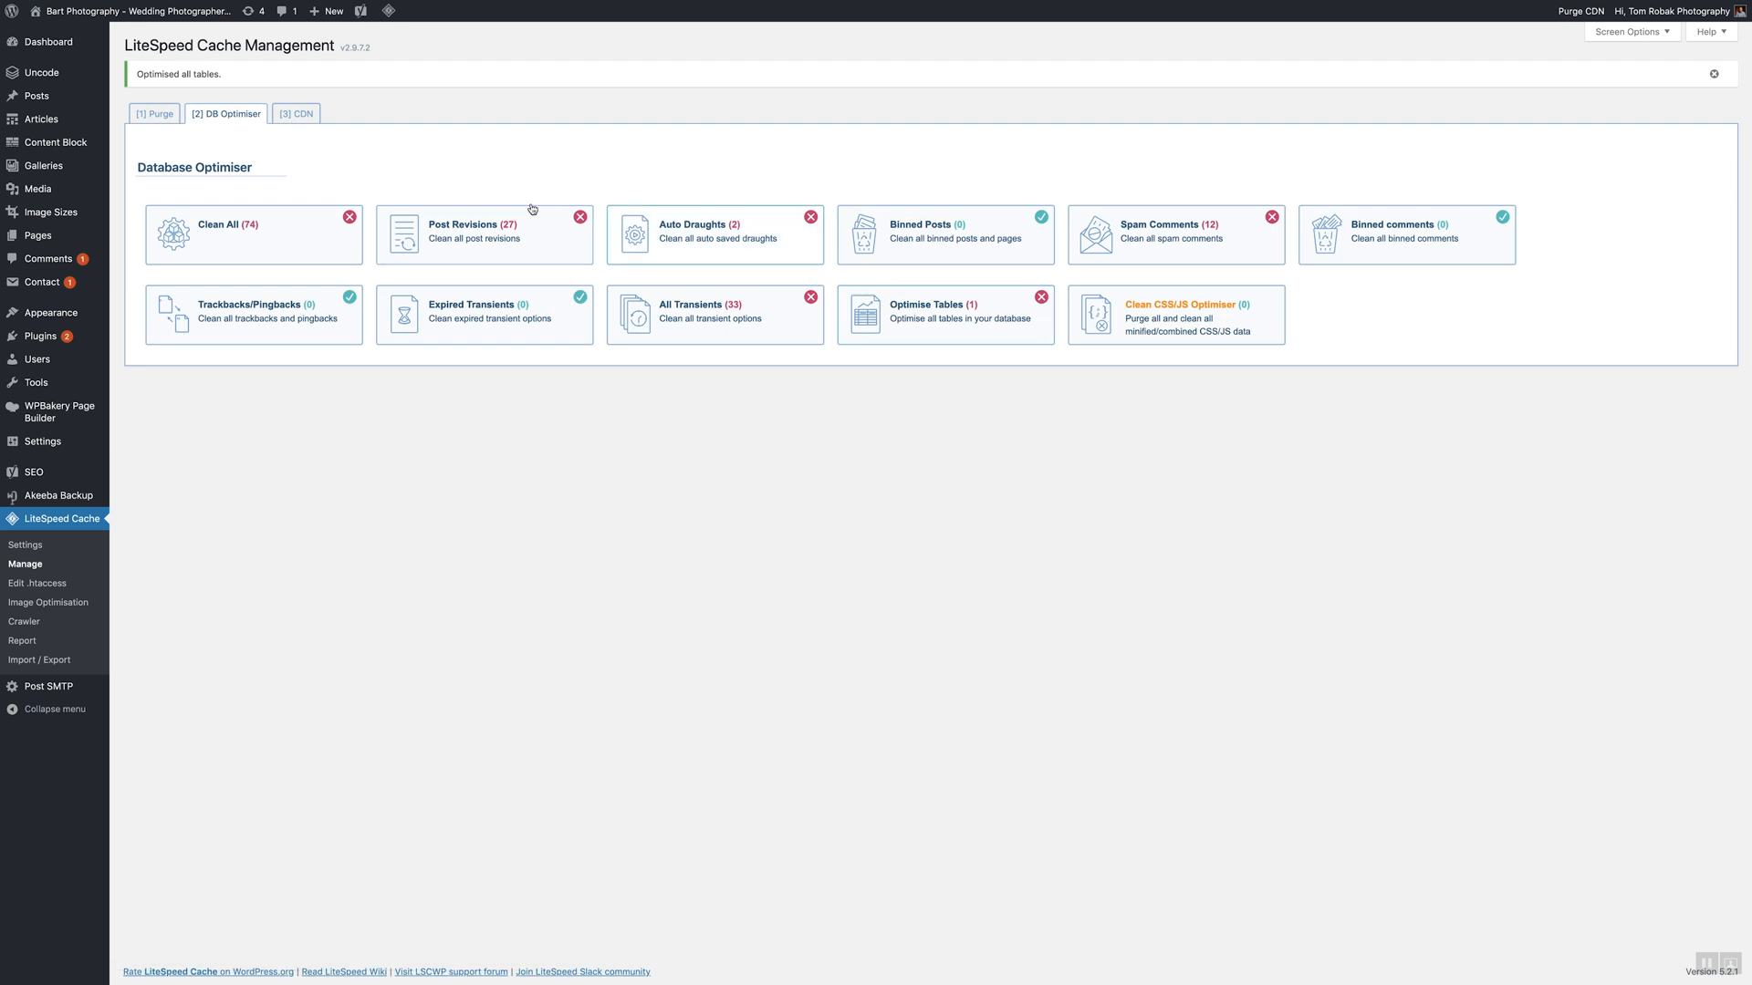
left_click(386, 11)
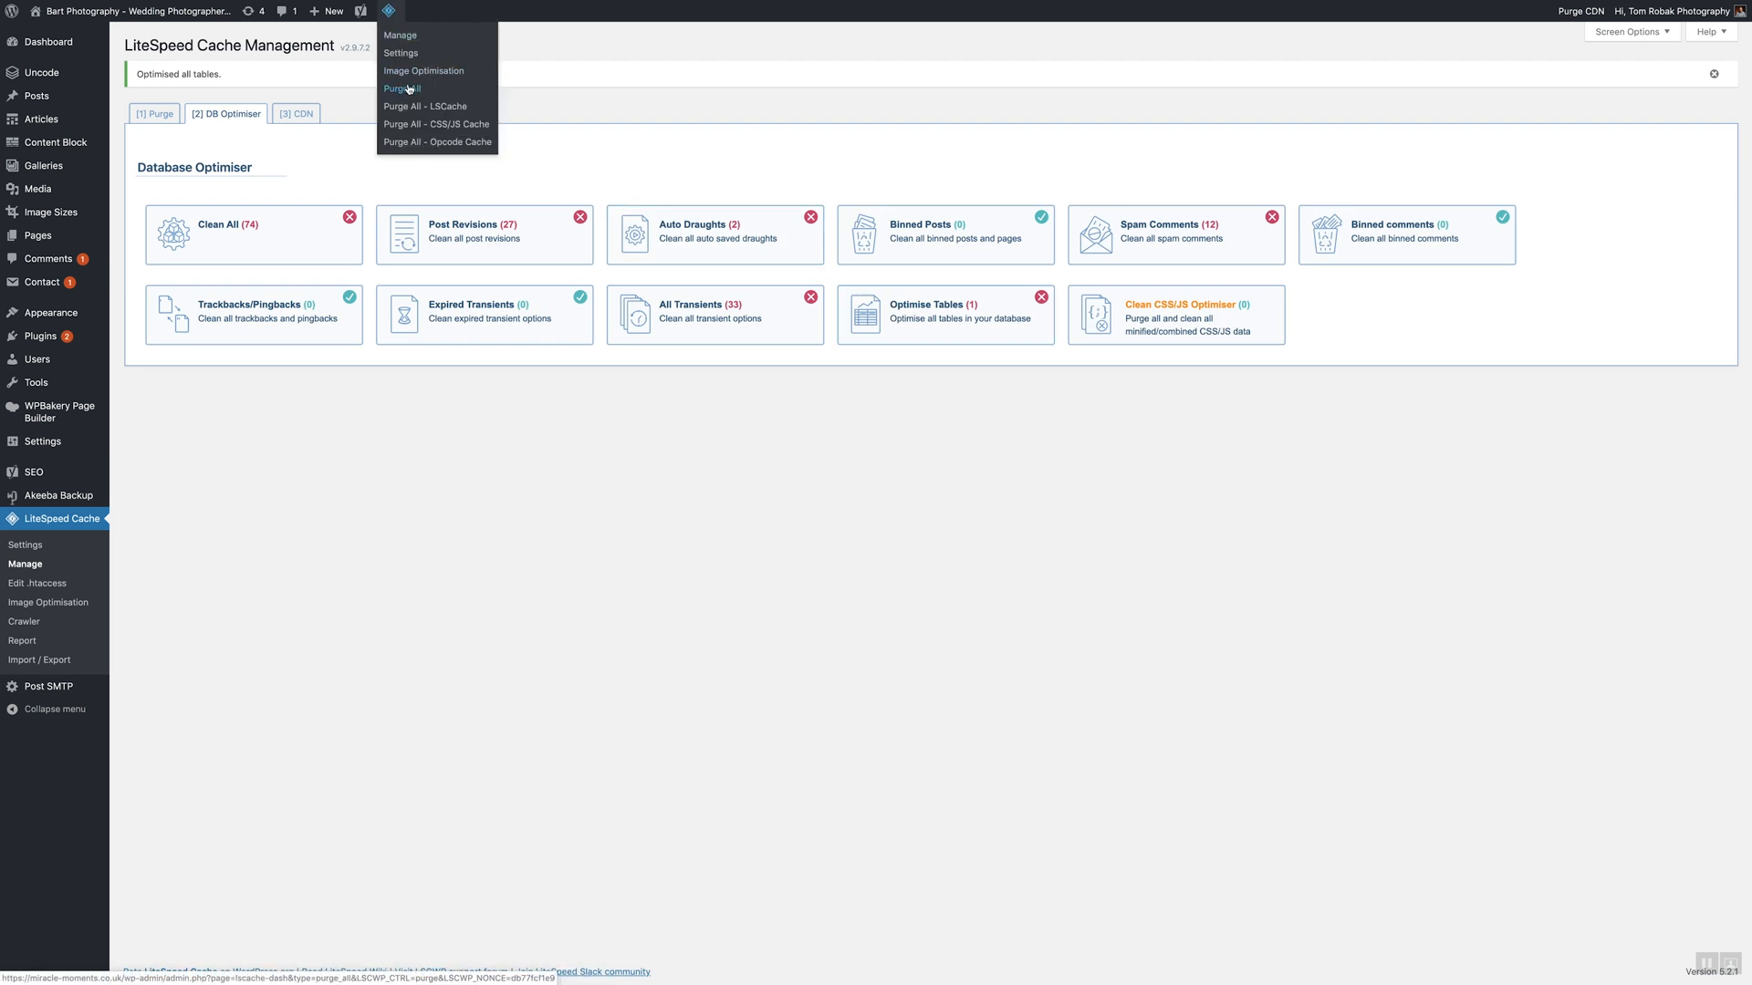
Trigger Purge All from the quick menu and bring up link options for the live site
left_click(402, 88)
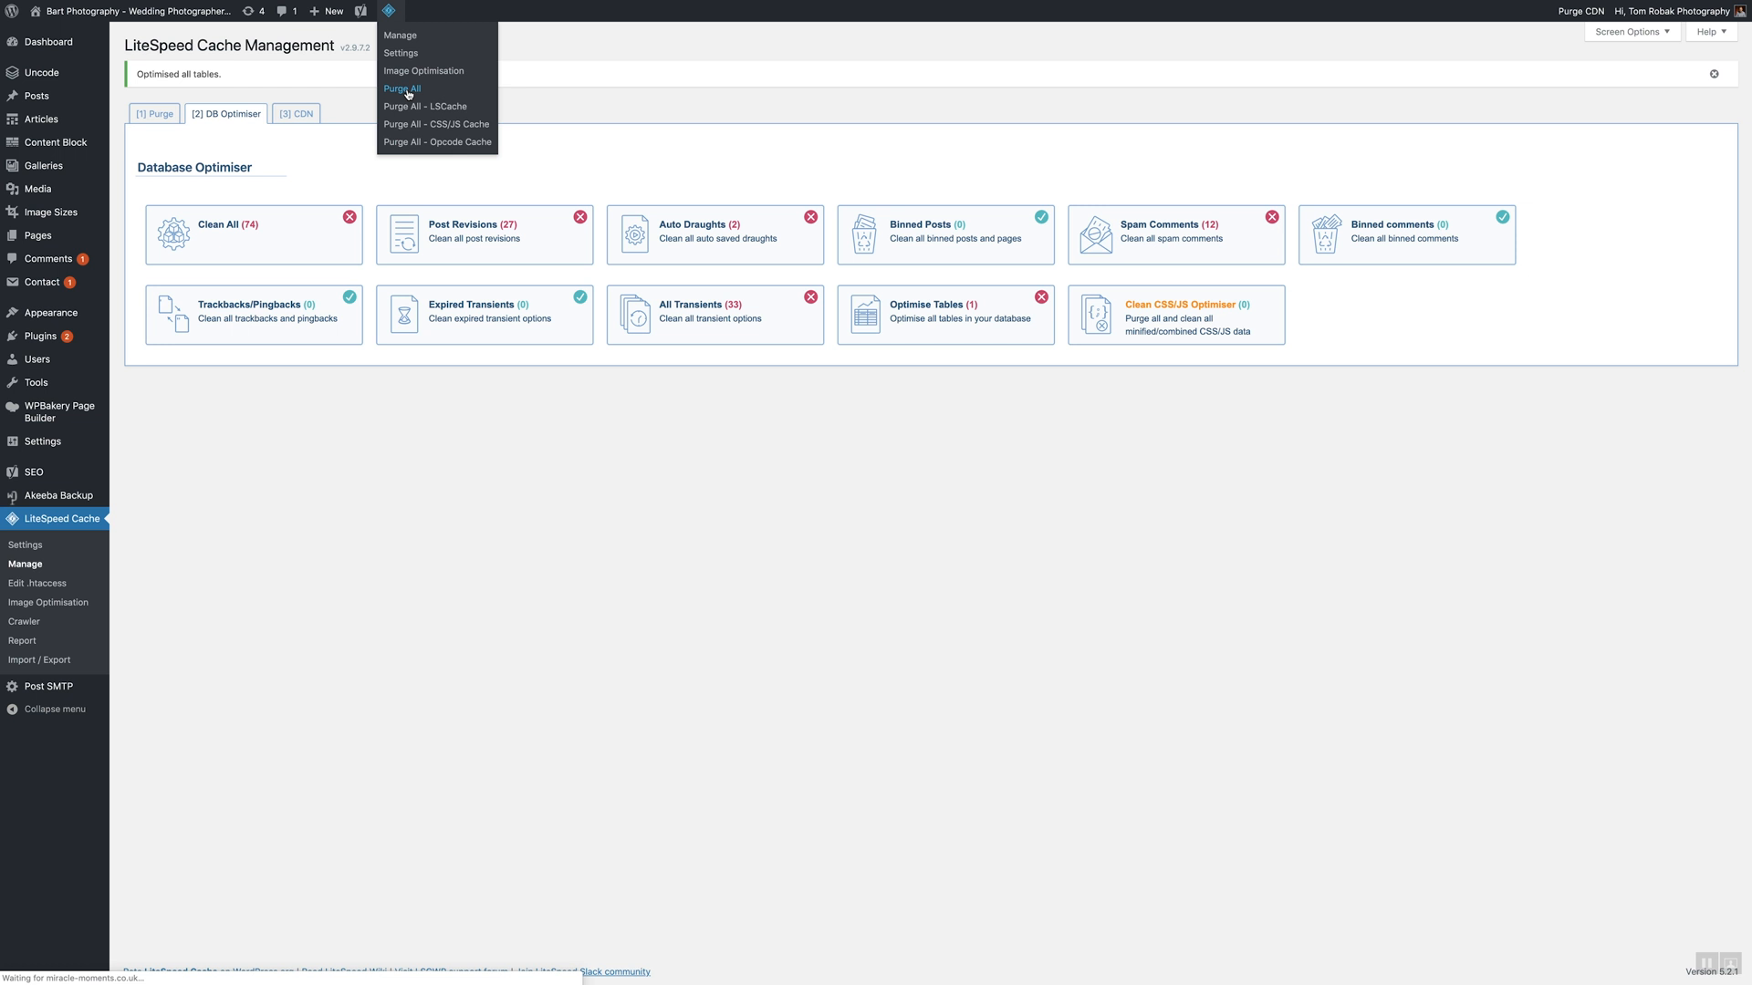
left_click(401, 87)
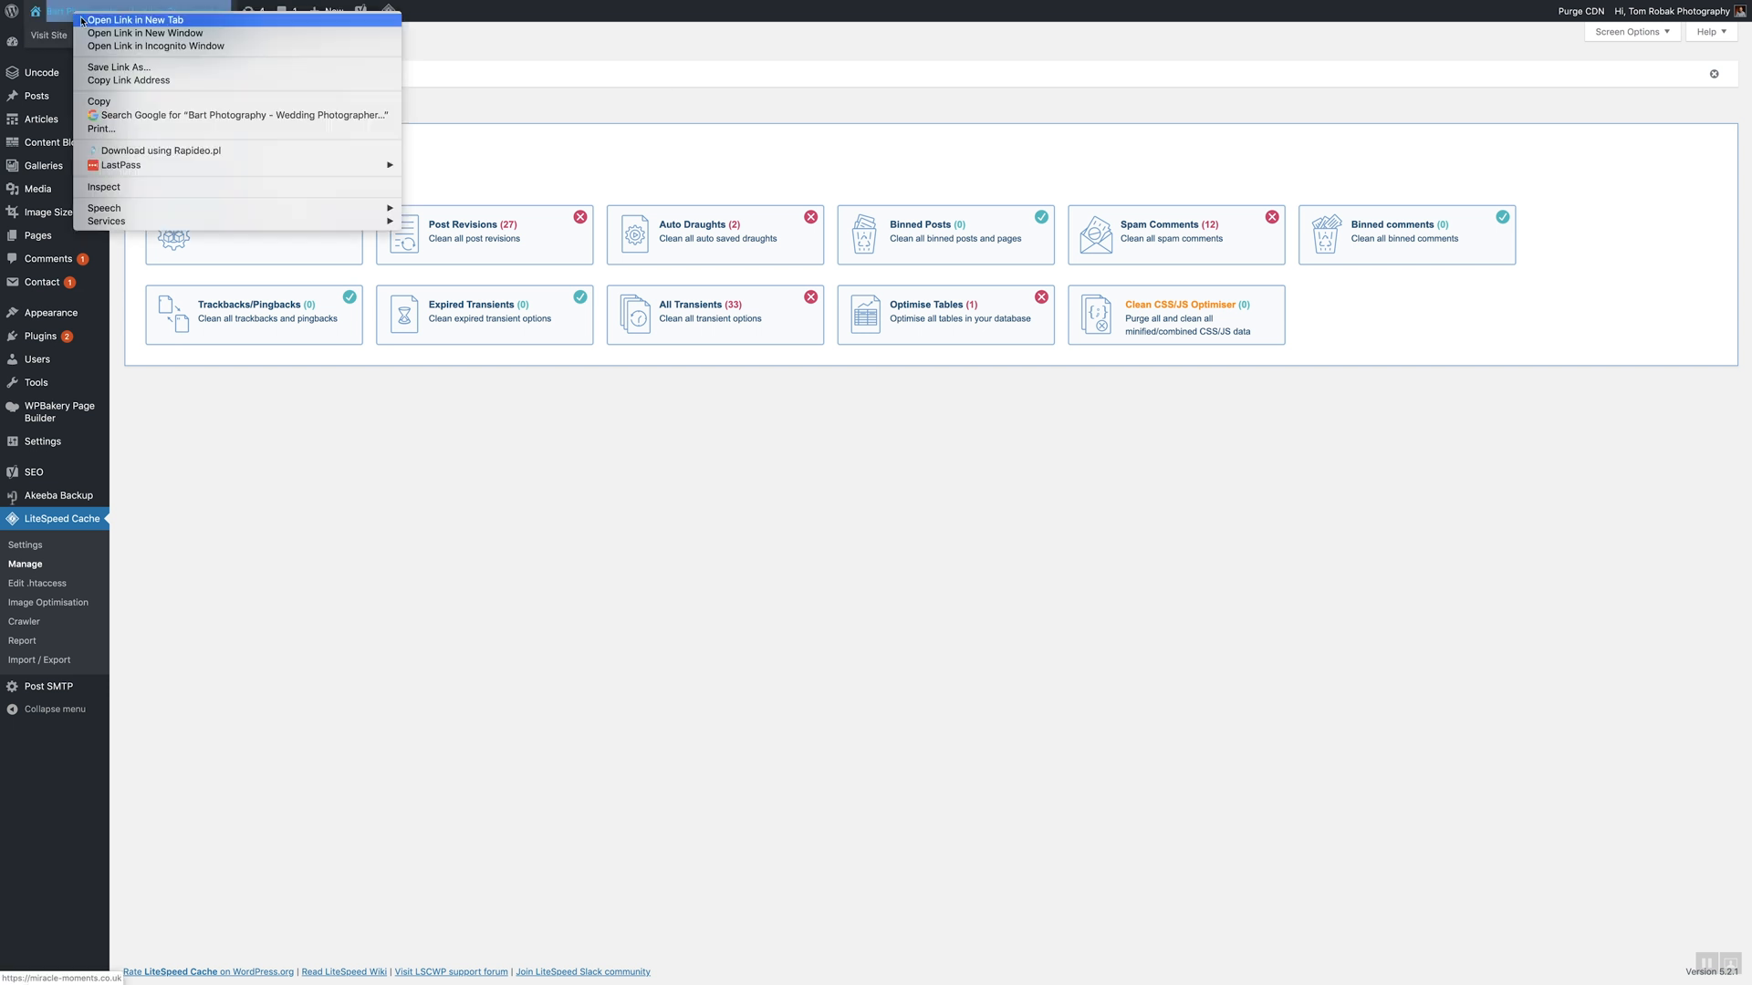
View the live homepage in a new tab, checking the Latest Stories blog posts display
left_click(133, 18)
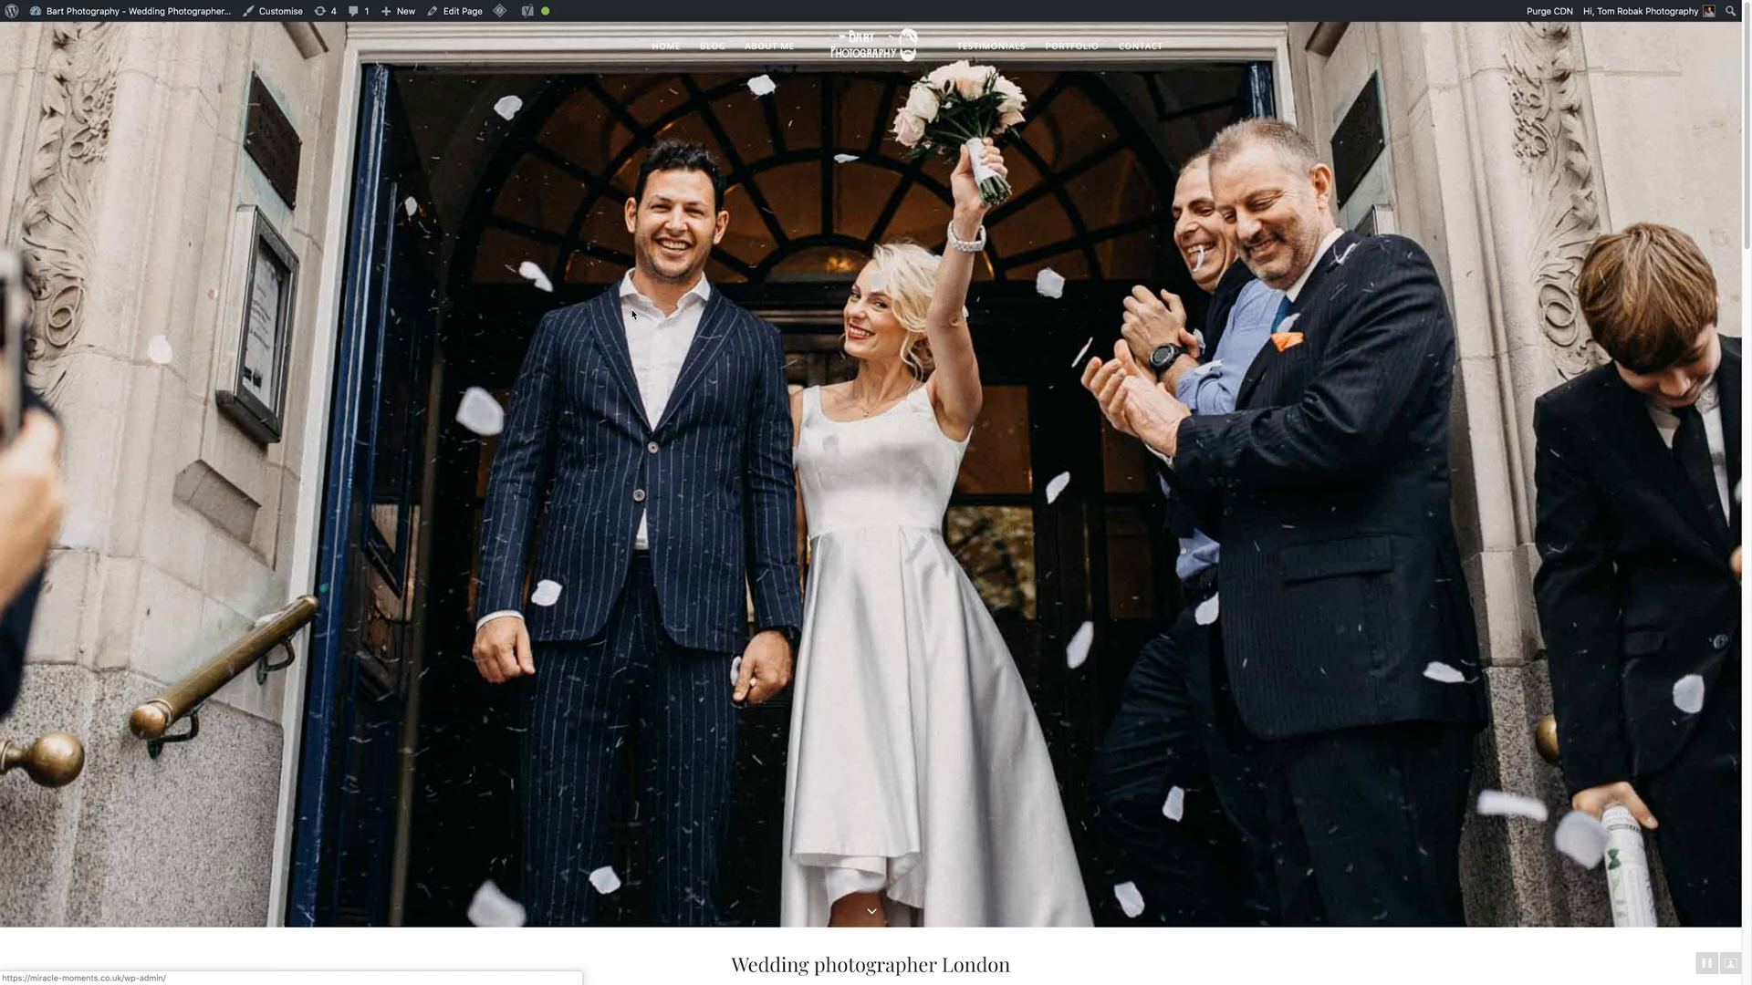
scroll("down", 3)
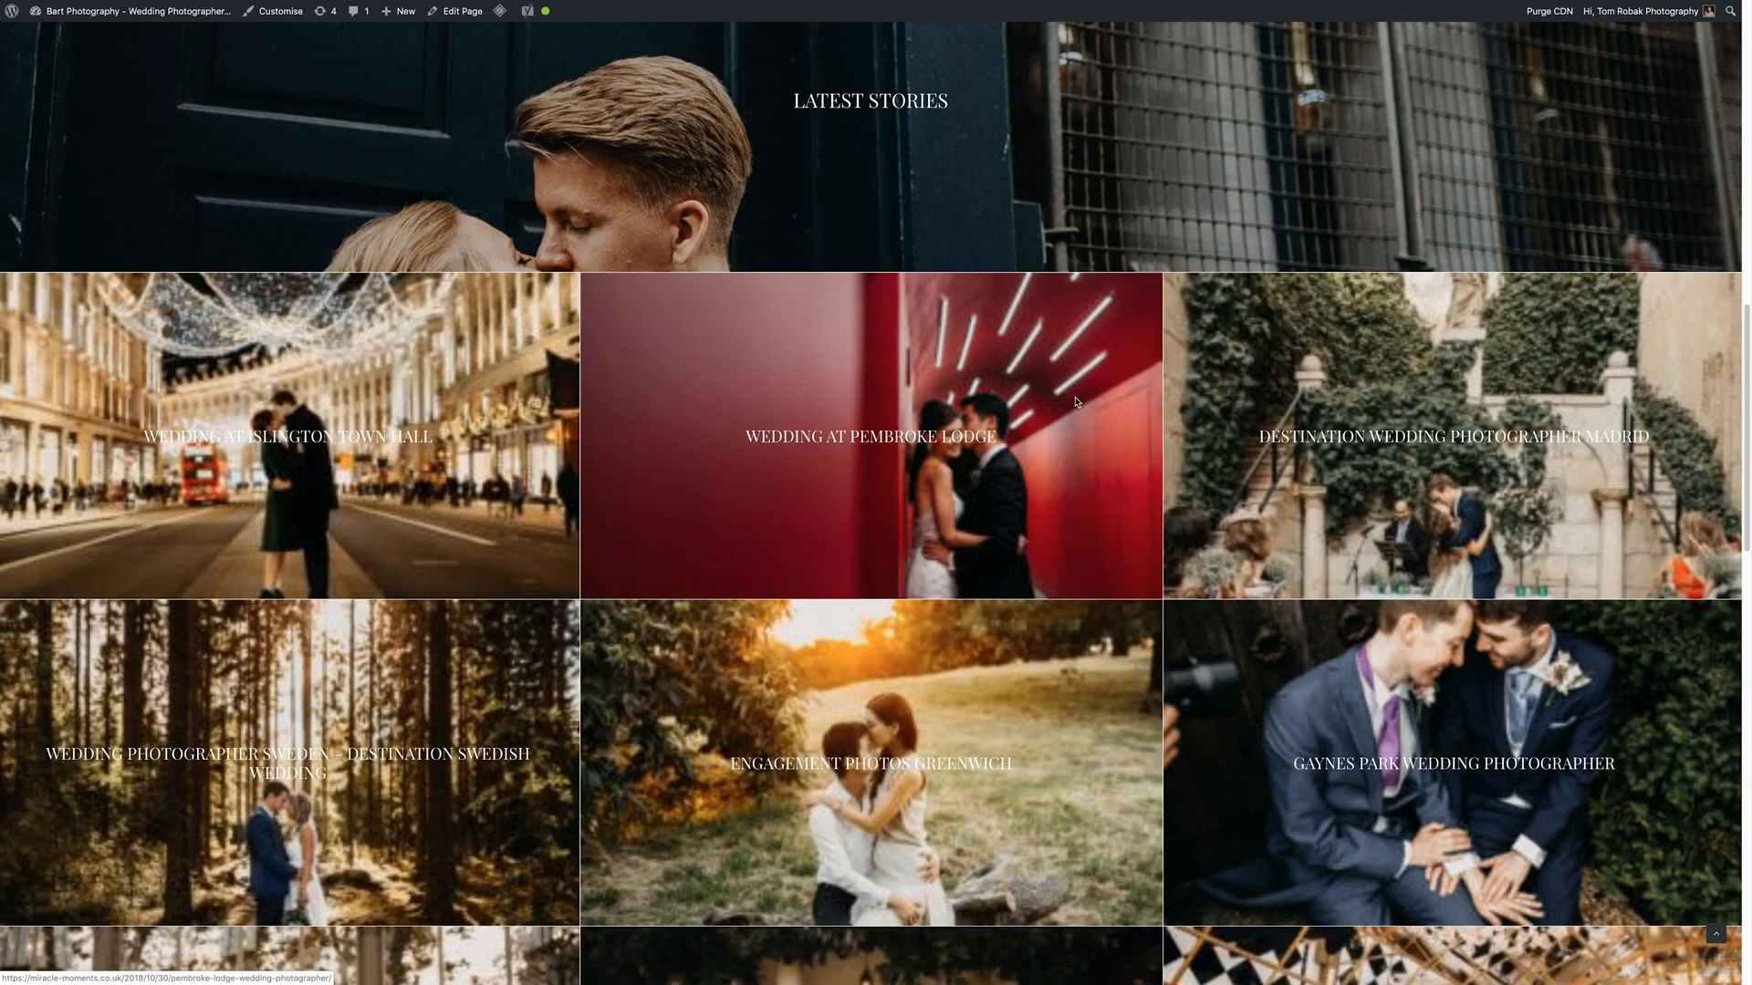
scroll("up", 3)
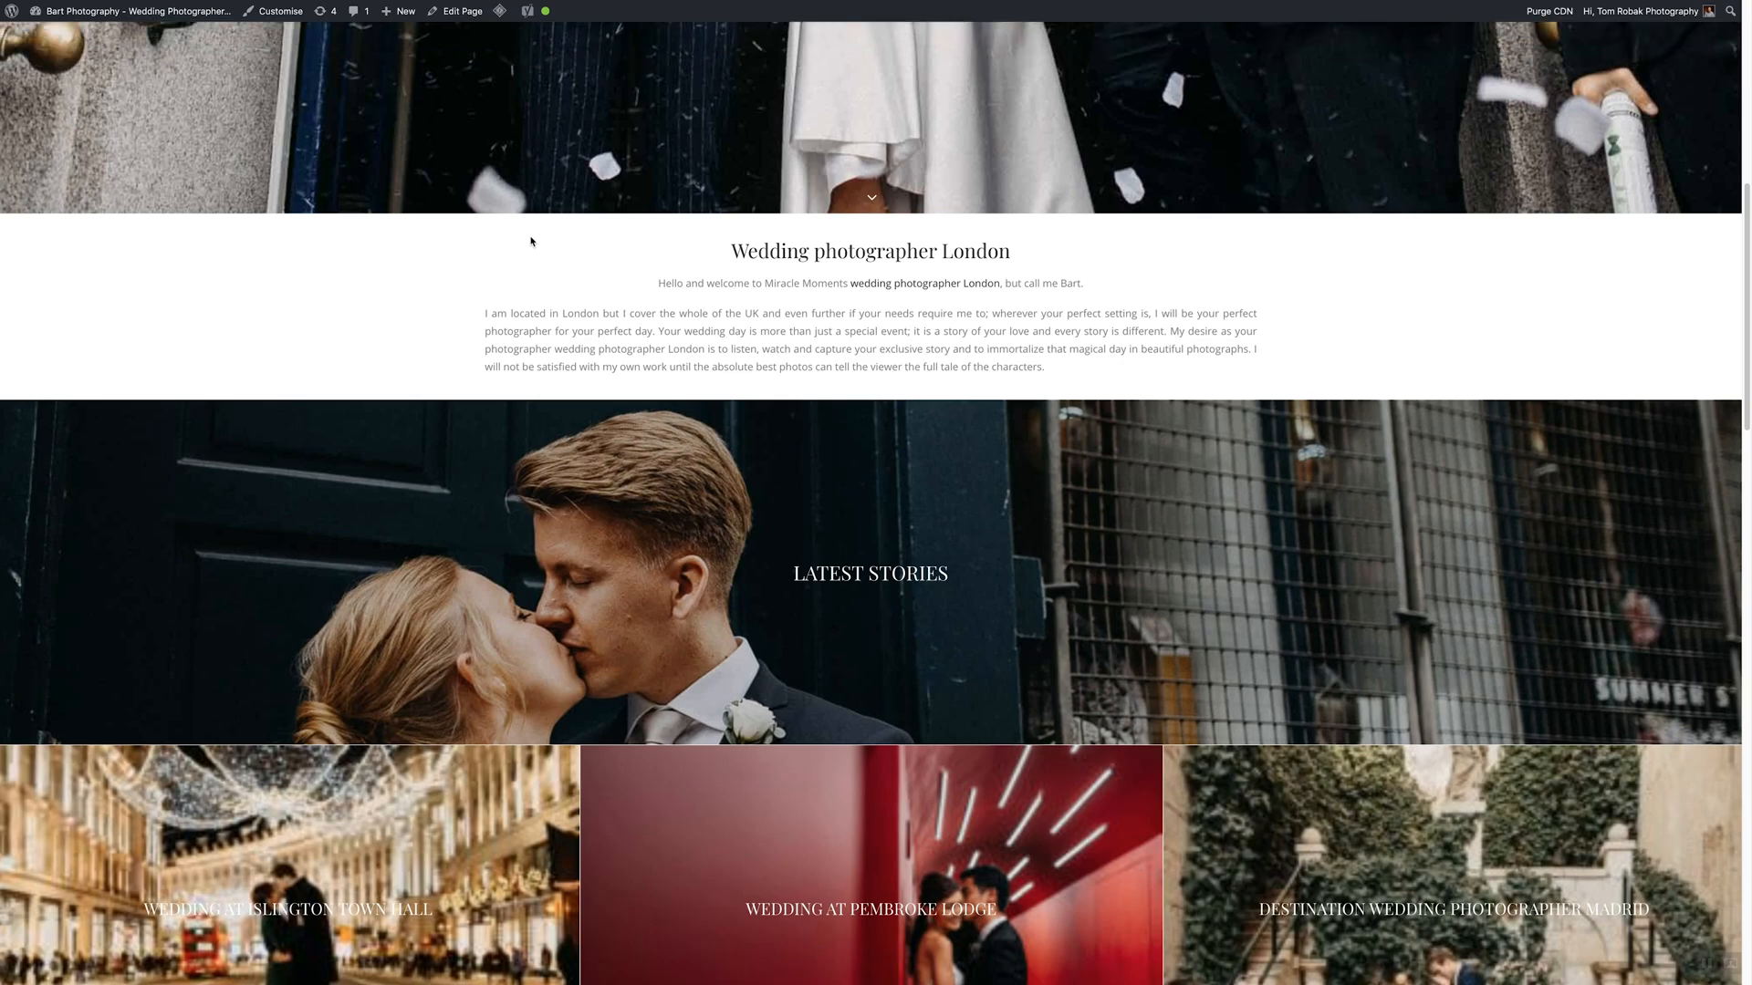